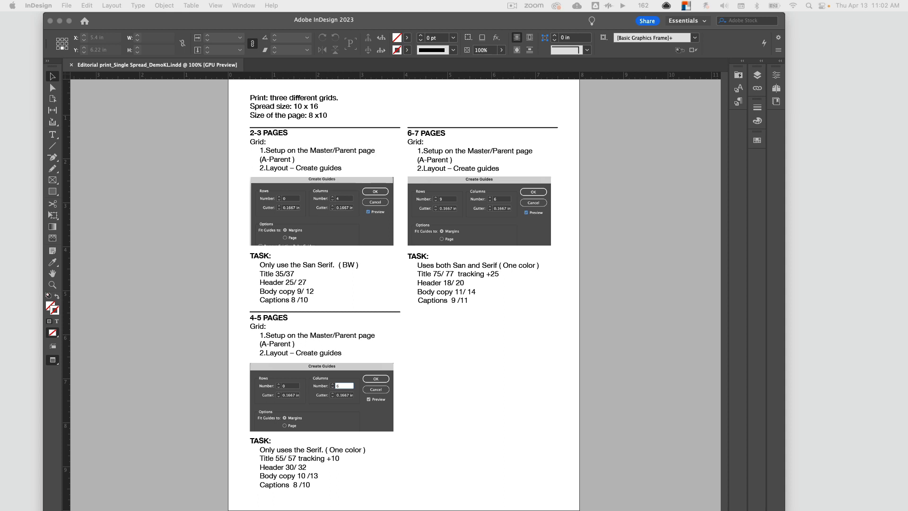
mouse_move(796, 459)
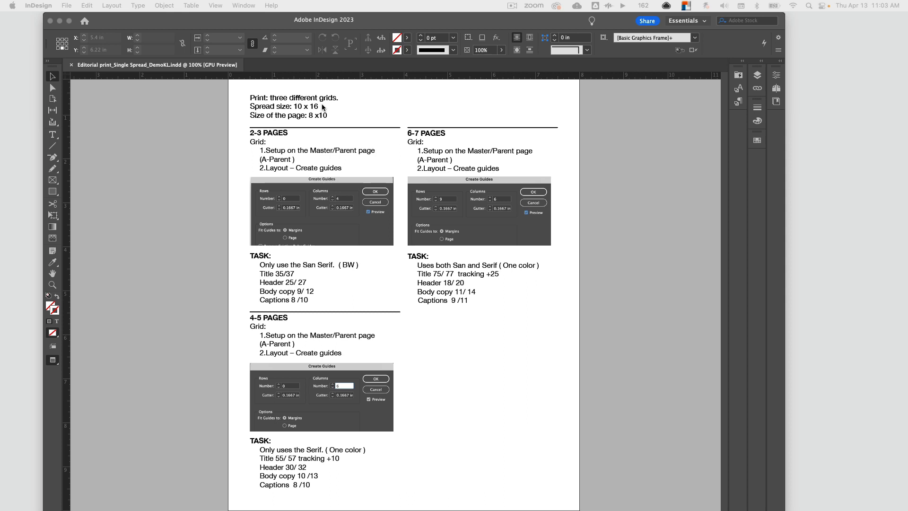
mouse_move(291, 303)
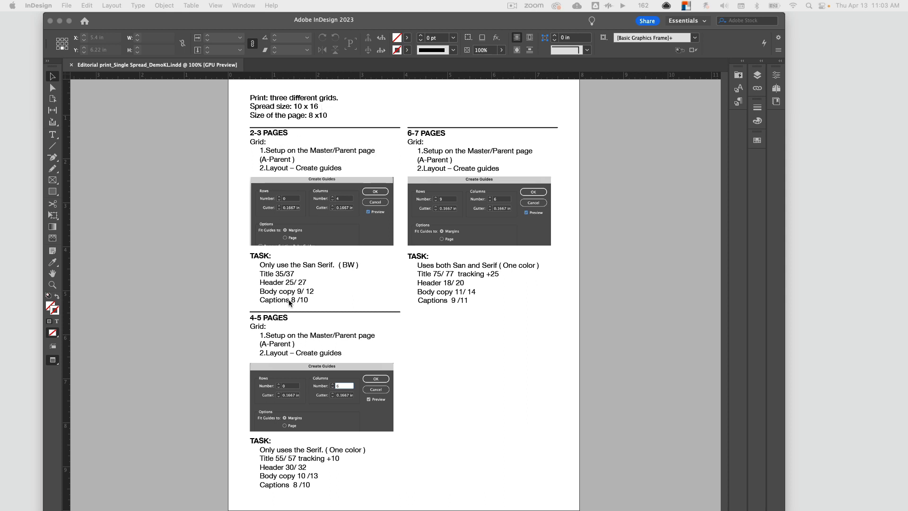
mouse_move(283, 302)
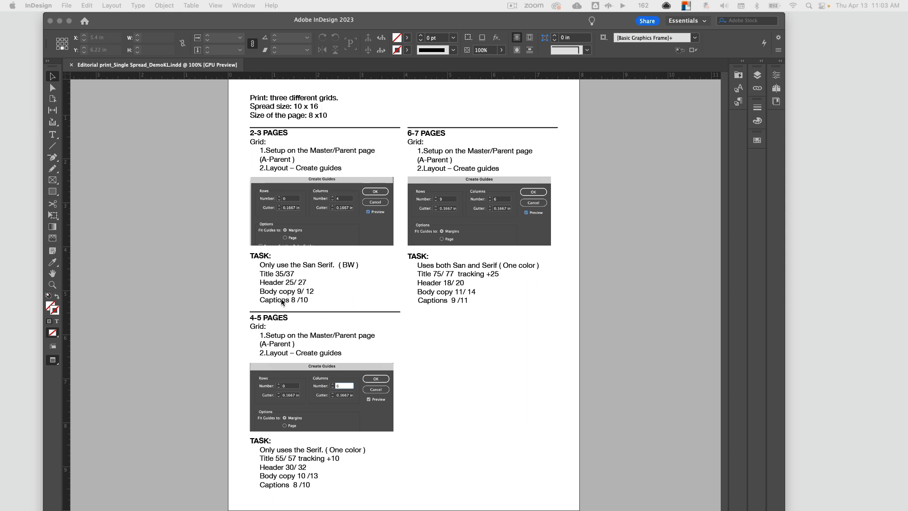
mouse_move(283, 278)
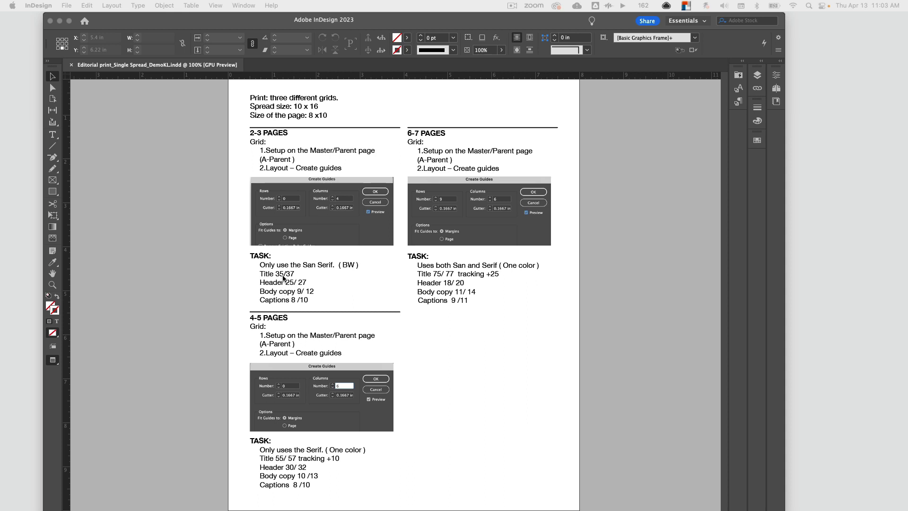
mouse_move(281, 278)
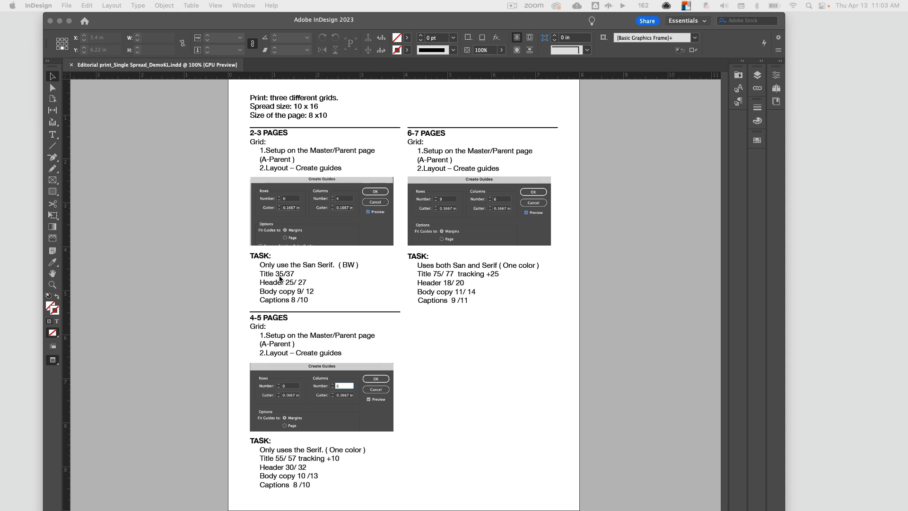
mouse_move(294, 269)
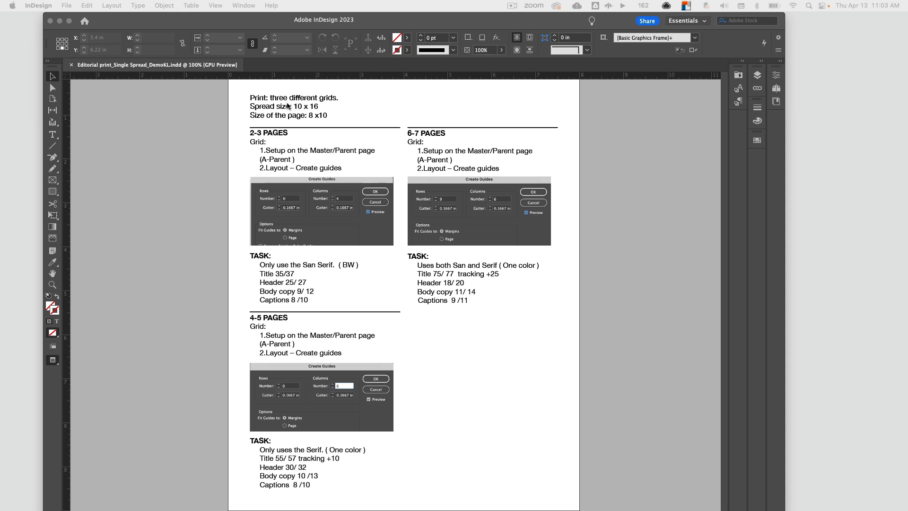
mouse_move(279, 112)
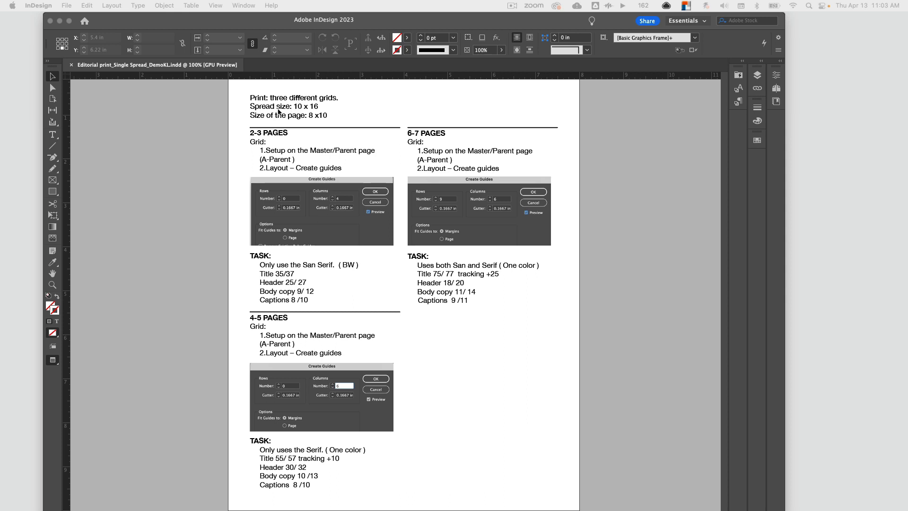
mouse_move(331, 375)
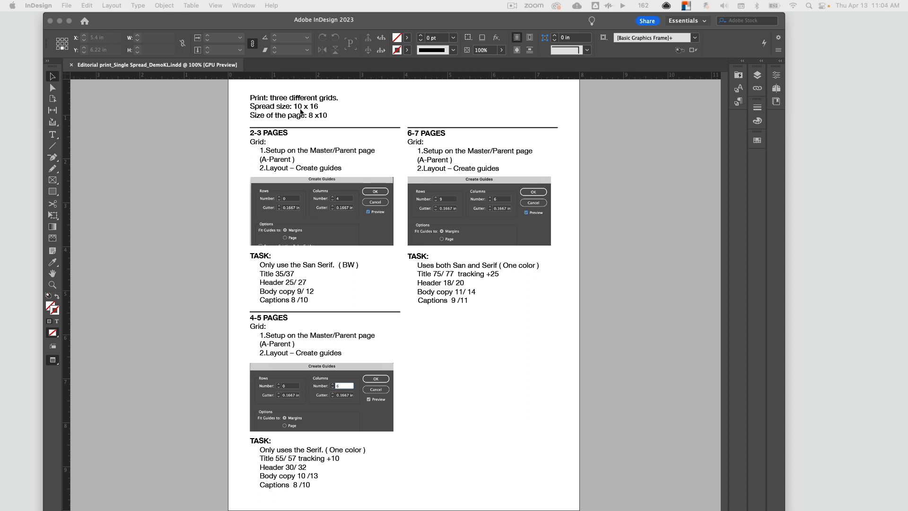
mouse_move(256, 120)
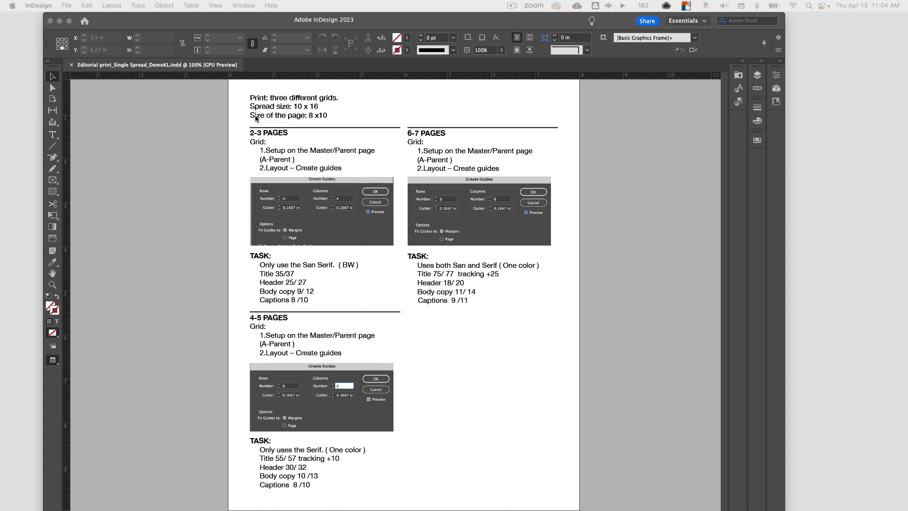
mouse_move(310, 119)
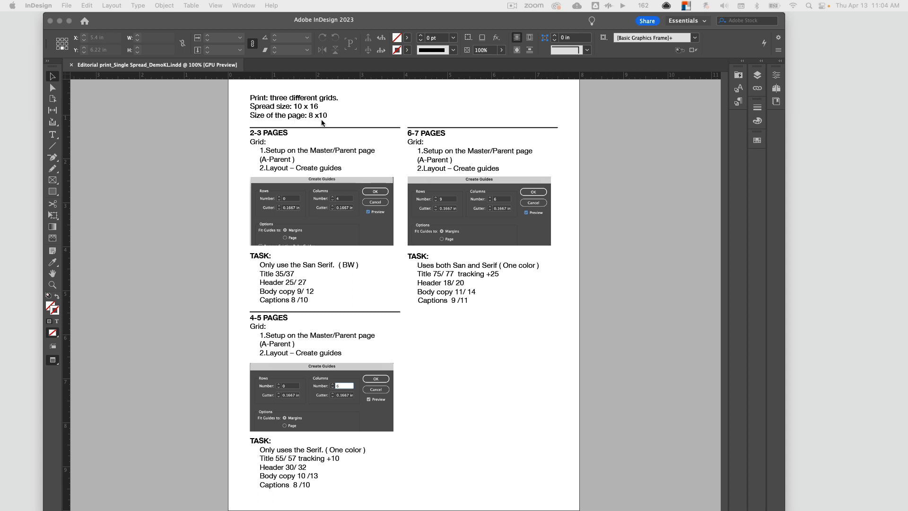
mouse_move(271, 138)
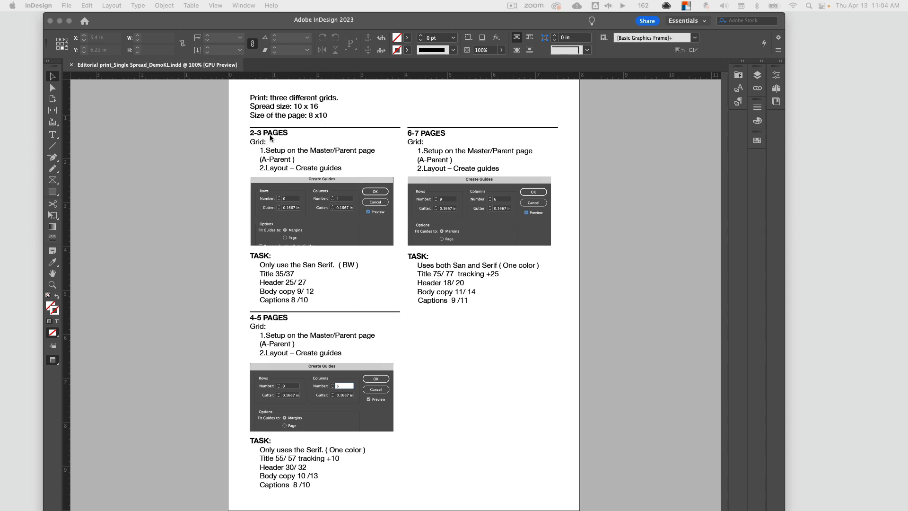
- Switch to the Essentials Classic workspace and show the Pages panel with 3 pages
left_click(683, 20)
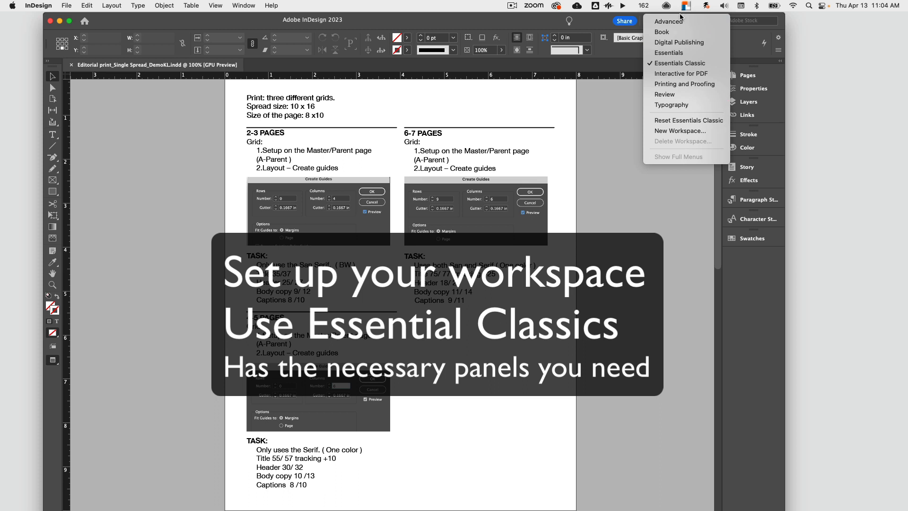
mouse_move(689, 124)
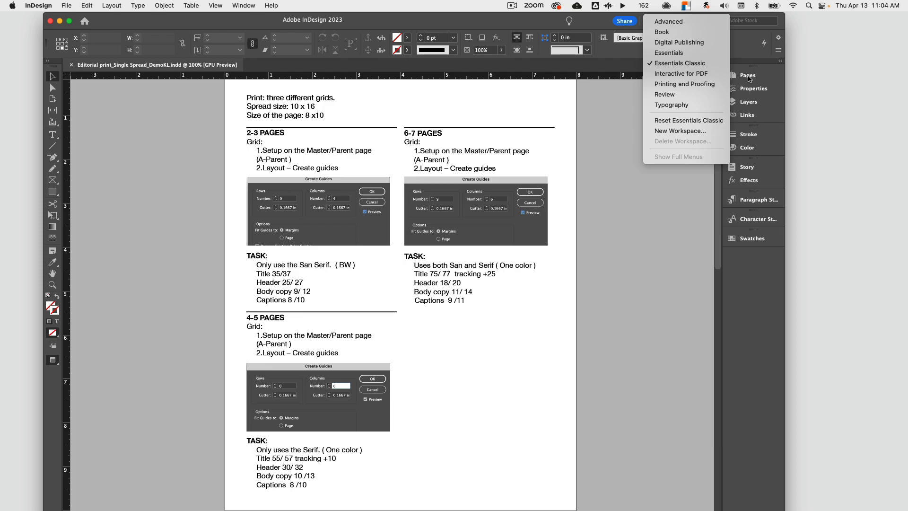
left_click(749, 74)
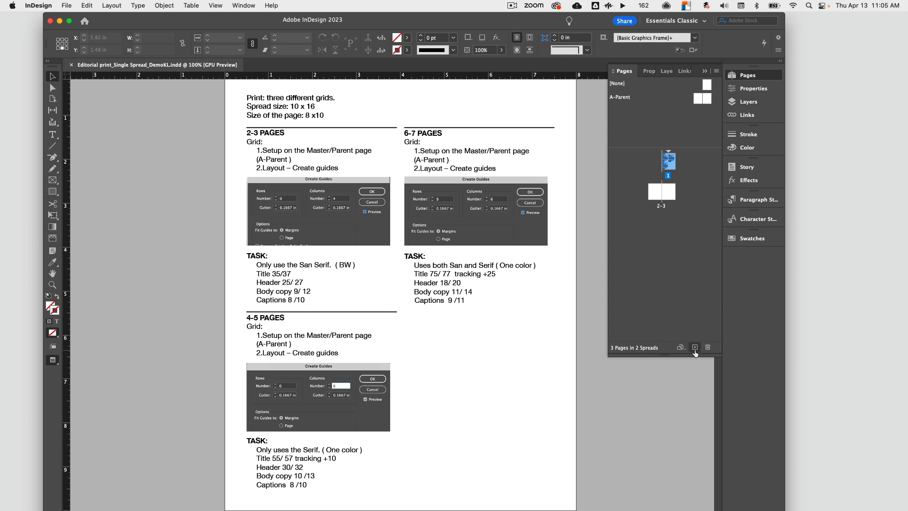
mouse_move(695, 347)
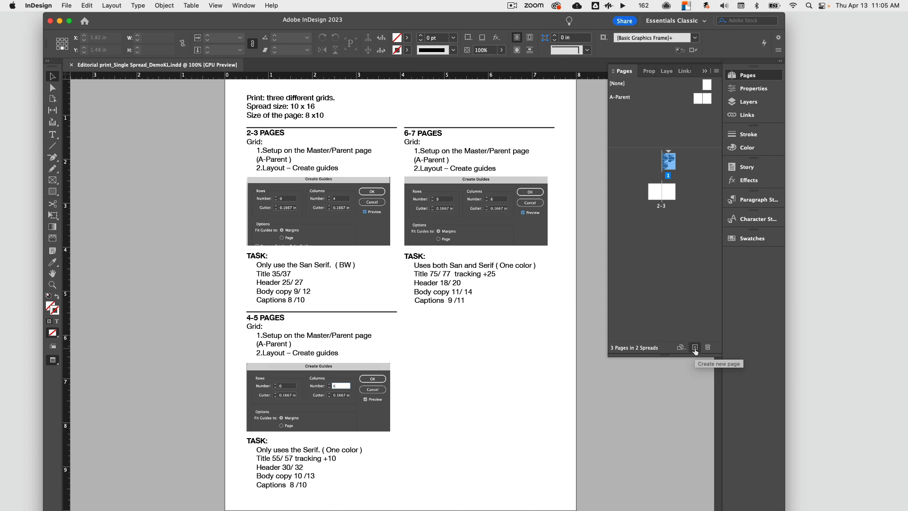
- Add two new spreads (4–5 and 6–7), then return to page 1's brief
left_click(694, 347)
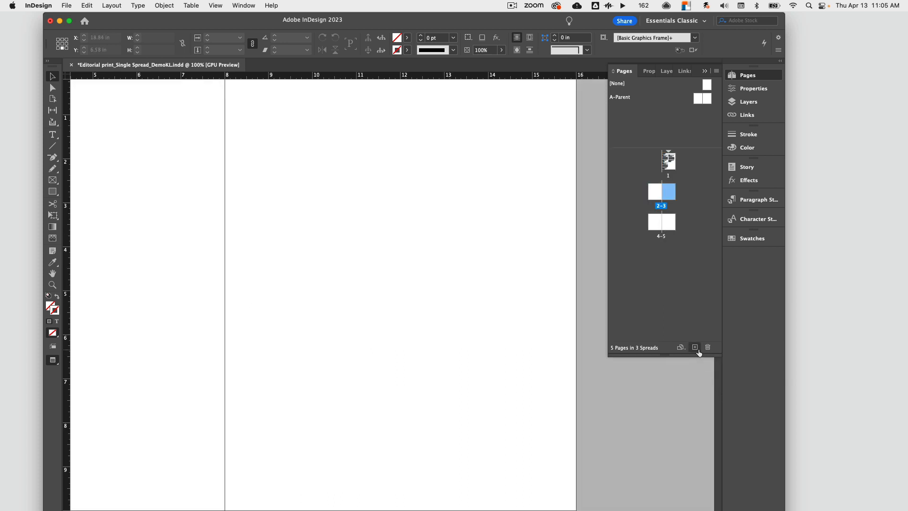
left_click(695, 347)
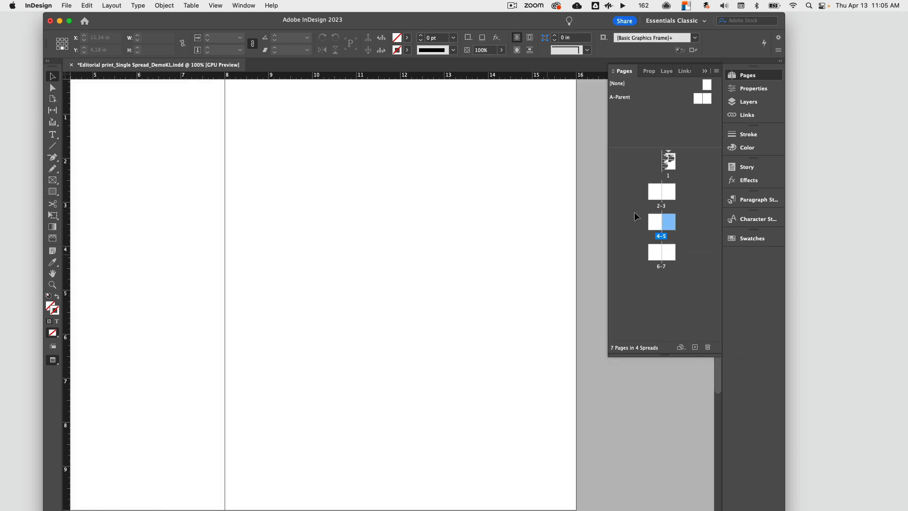
double_click(668, 162)
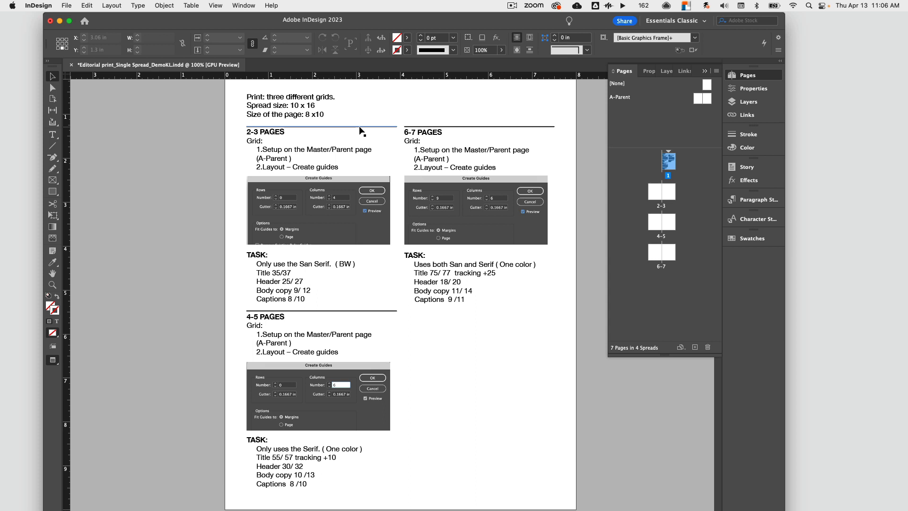
left_click(265, 144)
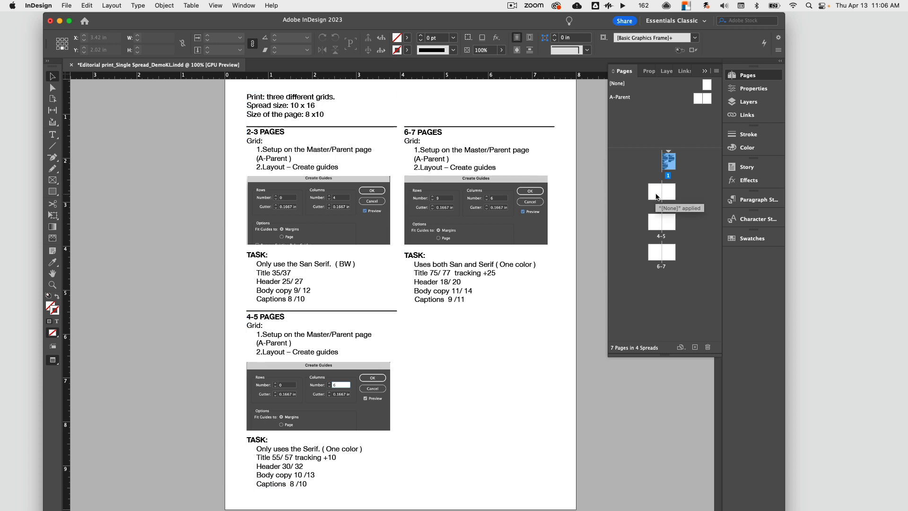
mouse_move(667, 196)
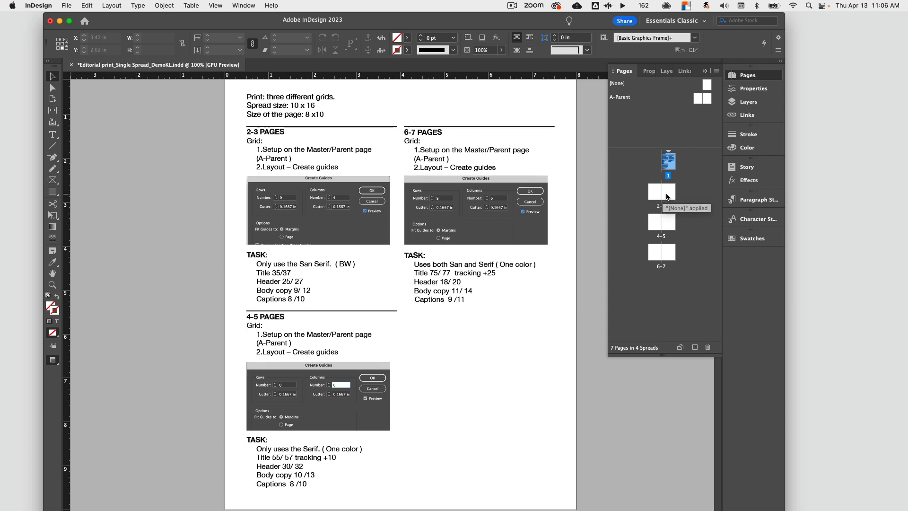
mouse_move(646, 146)
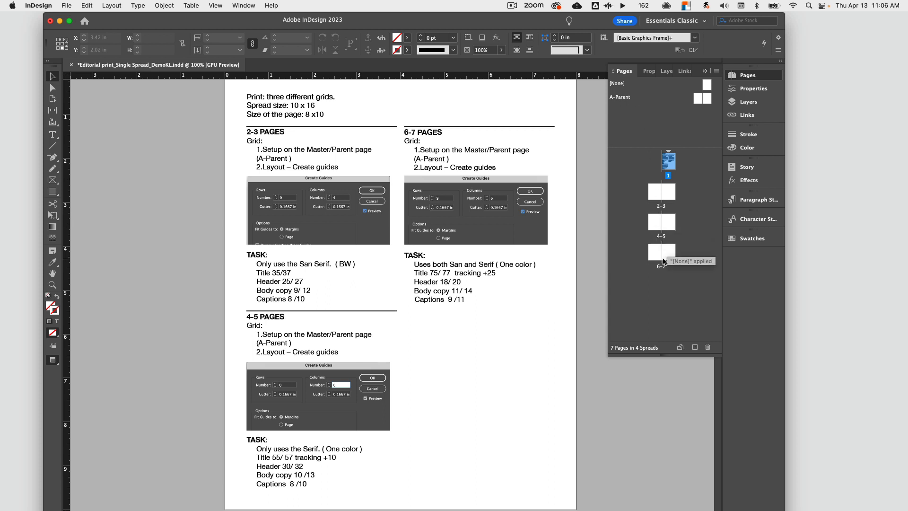
mouse_move(618, 103)
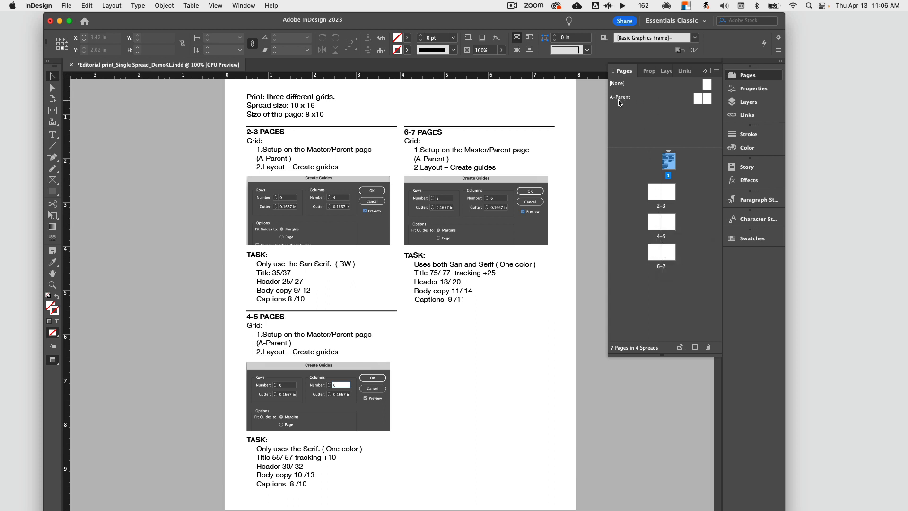
mouse_move(612, 104)
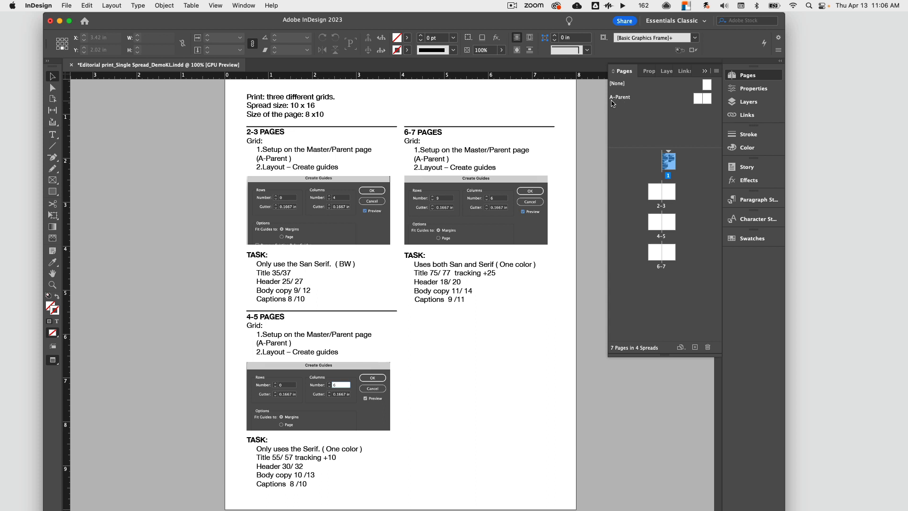
mouse_move(715, 80)
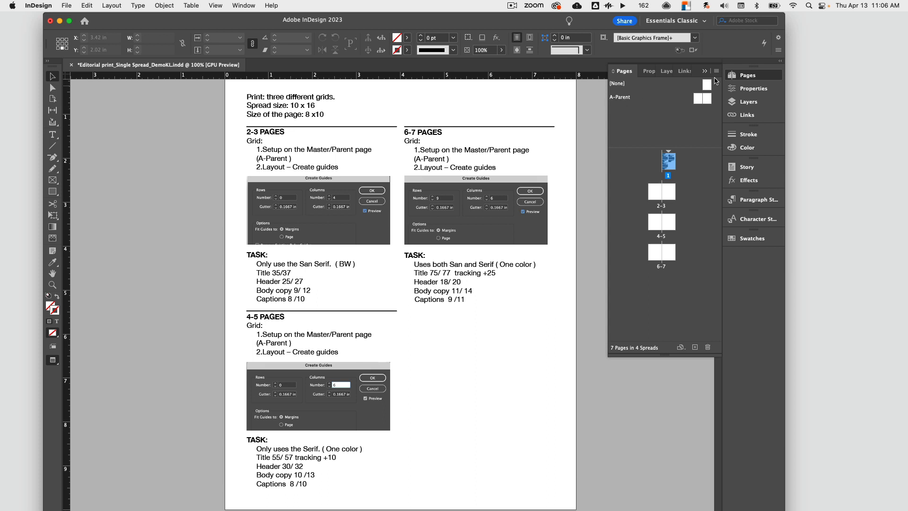
- Create two-page B-Parent and C-Parent spreads from the Pages panel menu
left_click(716, 70)
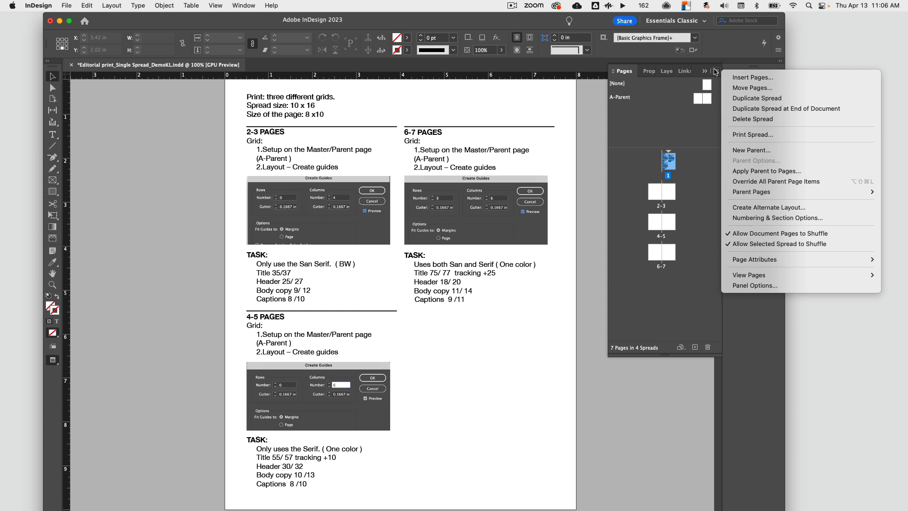
mouse_move(716, 71)
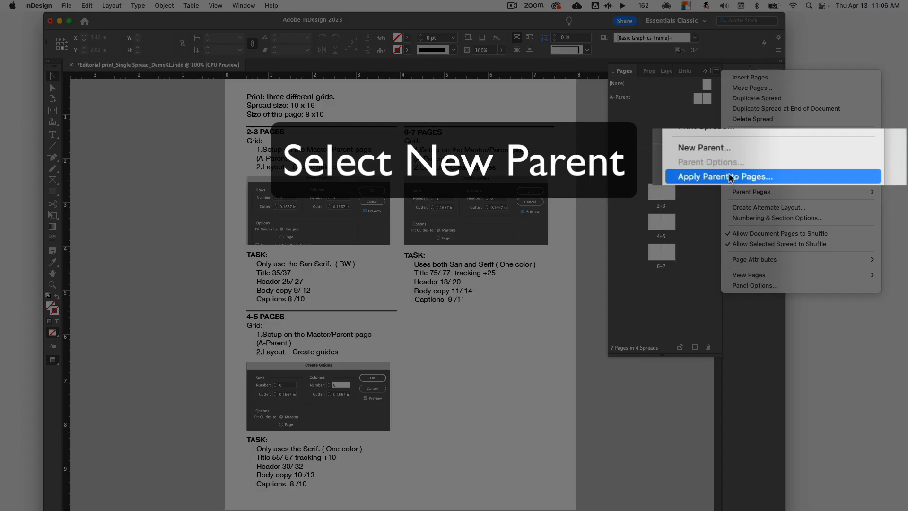
mouse_move(716, 152)
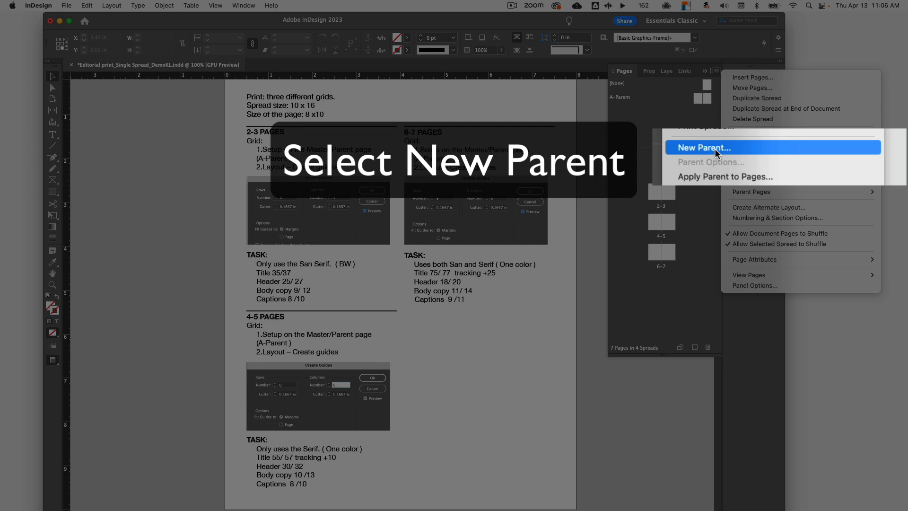
left_click(702, 148)
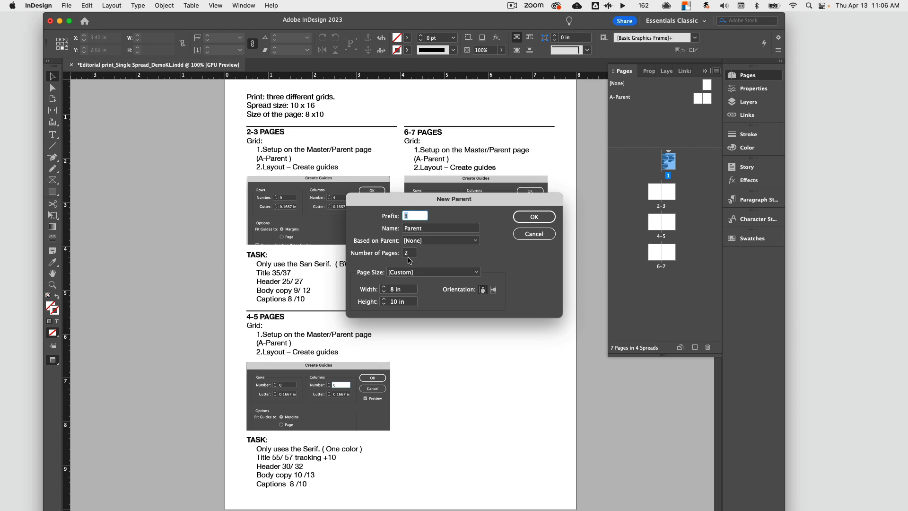
left_click(534, 216)
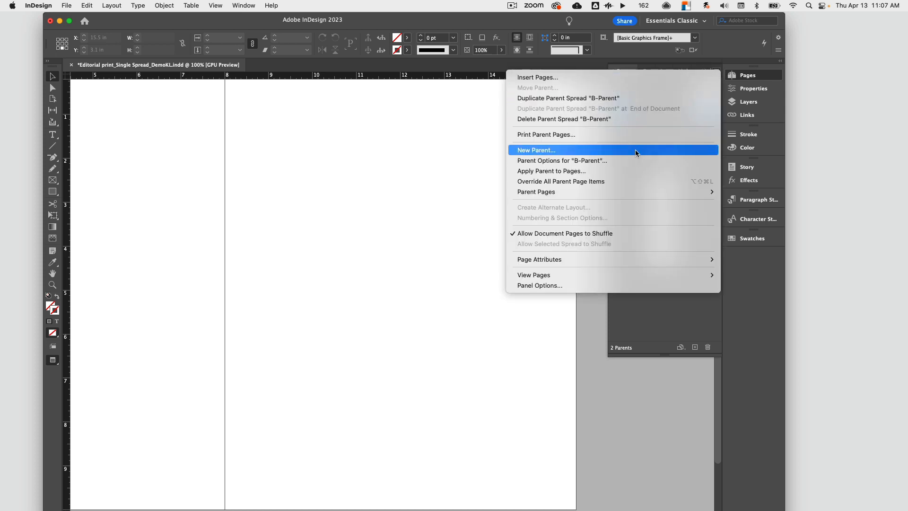
left_click(536, 150)
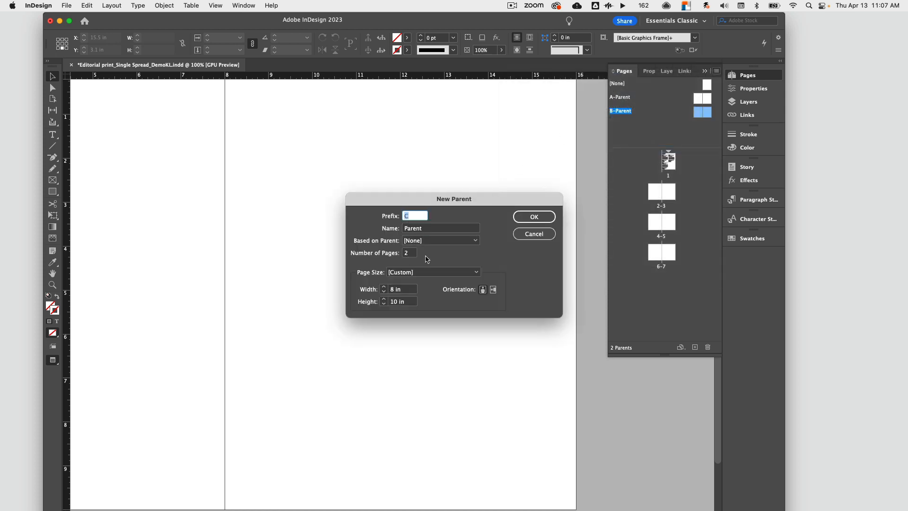
left_click(534, 216)
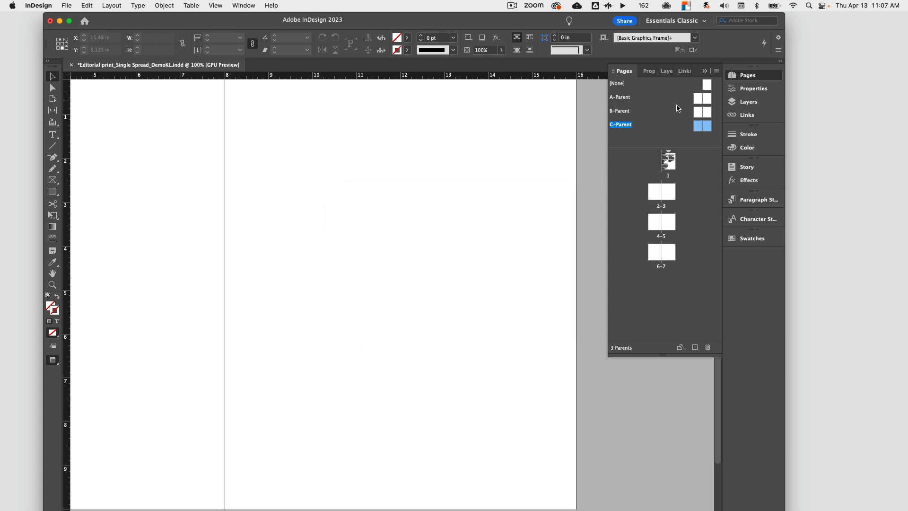
mouse_move(706, 147)
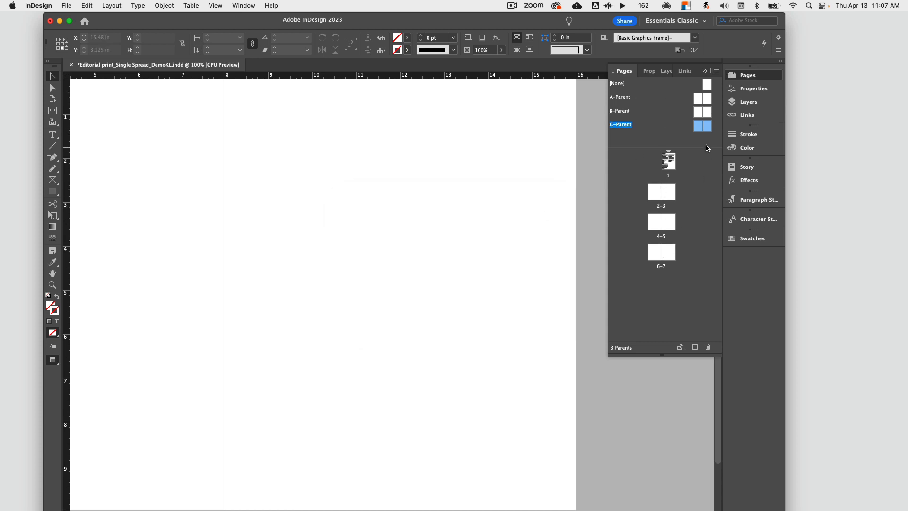
- Apply B-Parent to spread 4–5 and C-Parent to spread 6–7
left_click(697, 98)
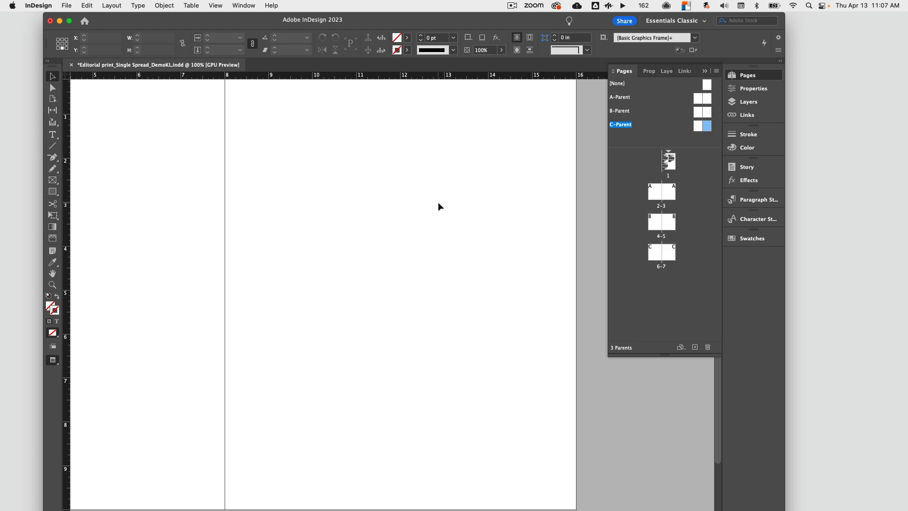
- Bring page 1 with the grid-setup brief back into the document window
scroll("down", 3)
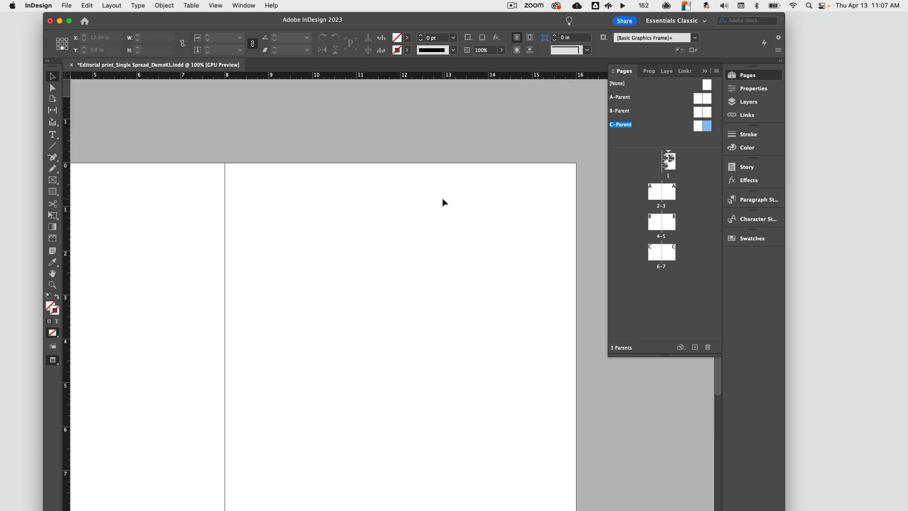
double_click(668, 161)
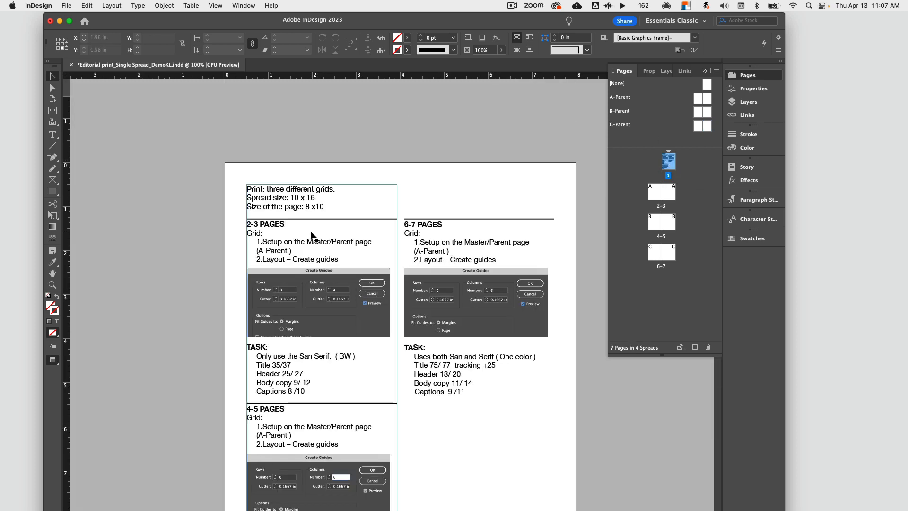
scroll("down", 3)
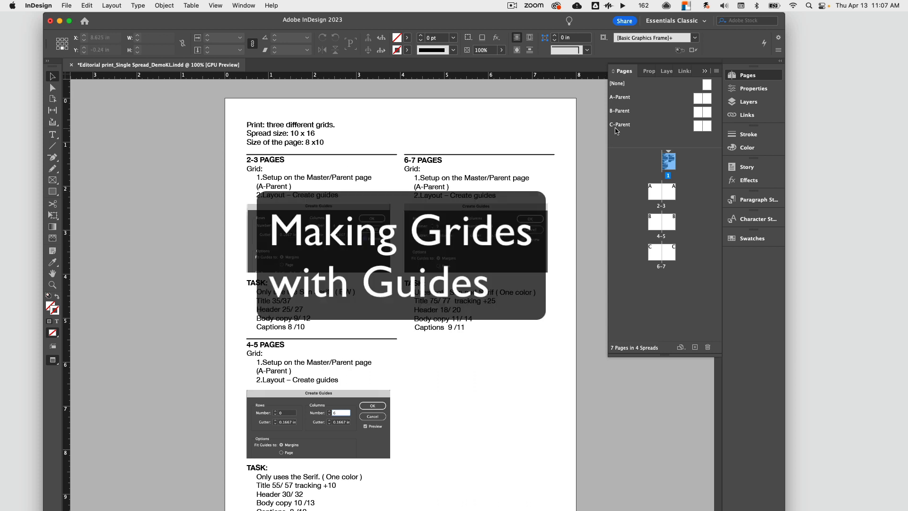
mouse_move(173, 149)
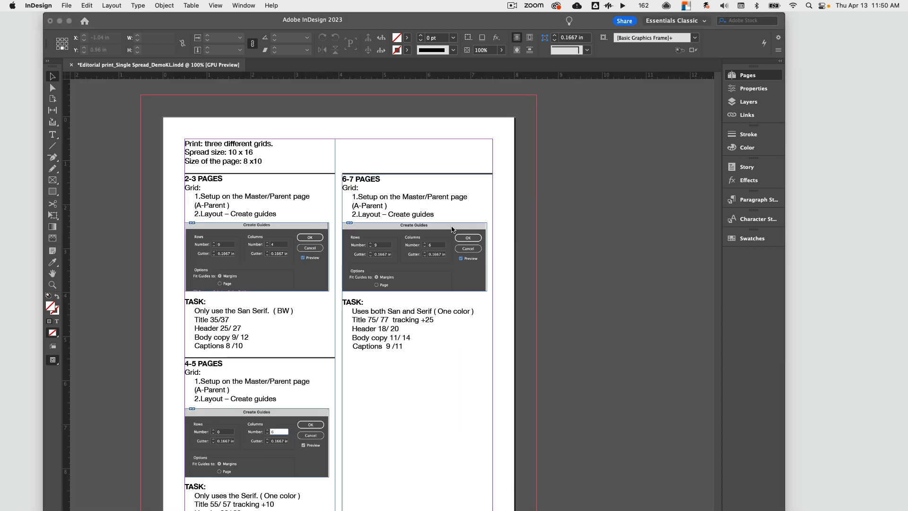
mouse_move(200, 200)
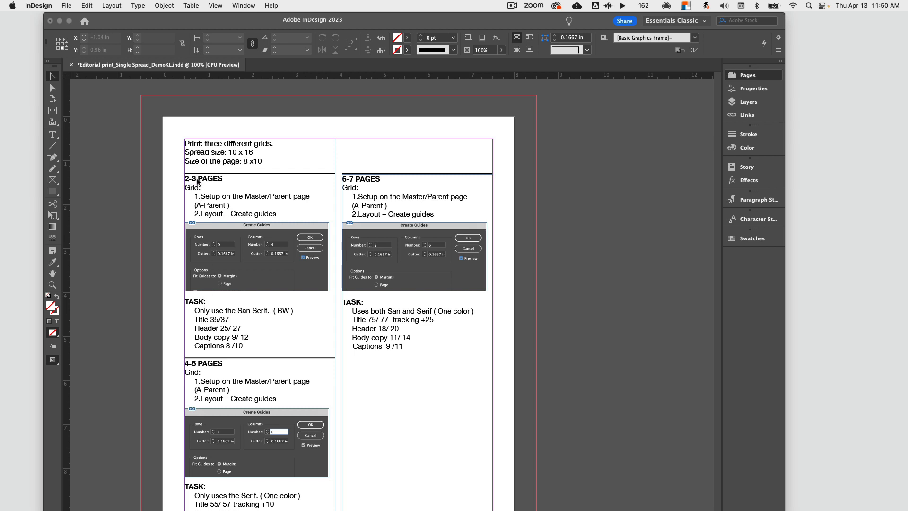
mouse_move(213, 441)
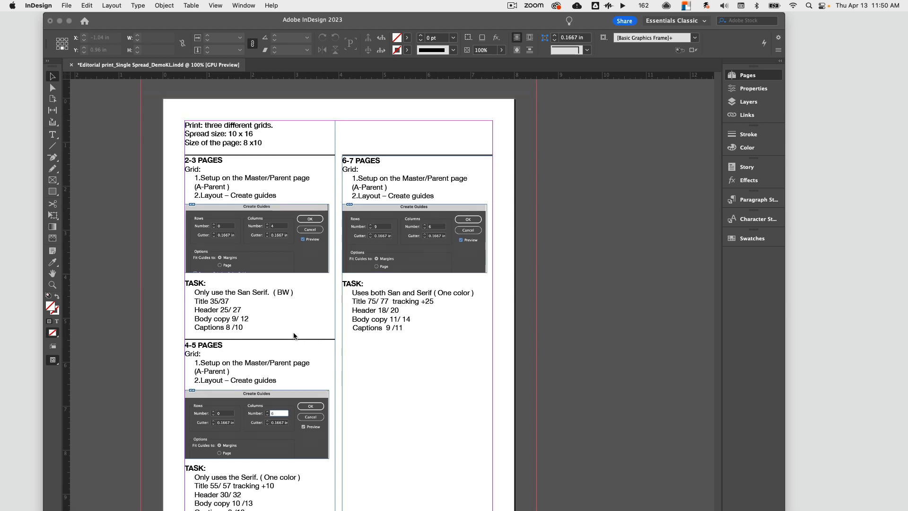
scroll("down", 3)
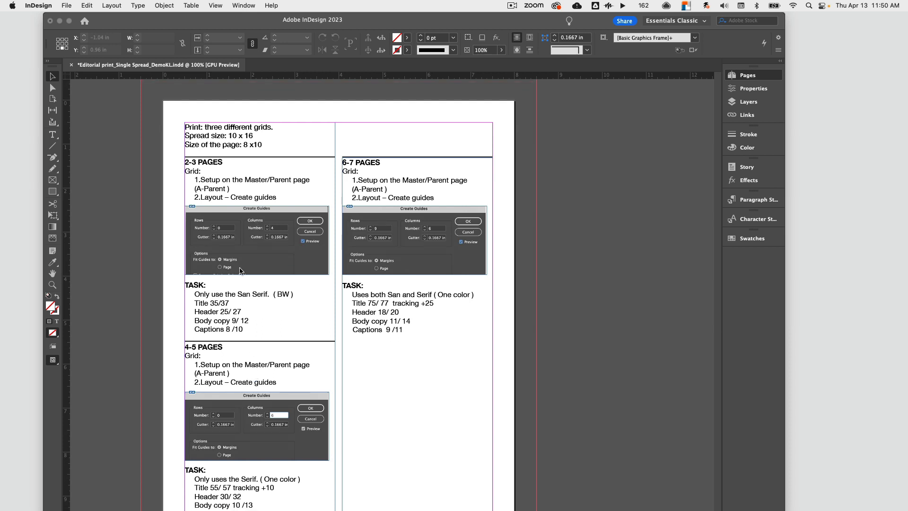
mouse_move(246, 310)
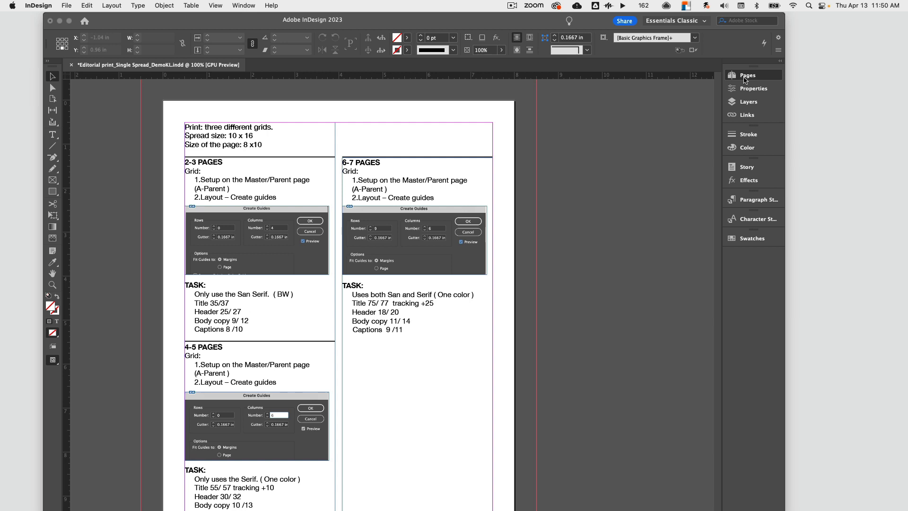
- Open the A-Parent spread with its column guides for editing
left_click(747, 74)
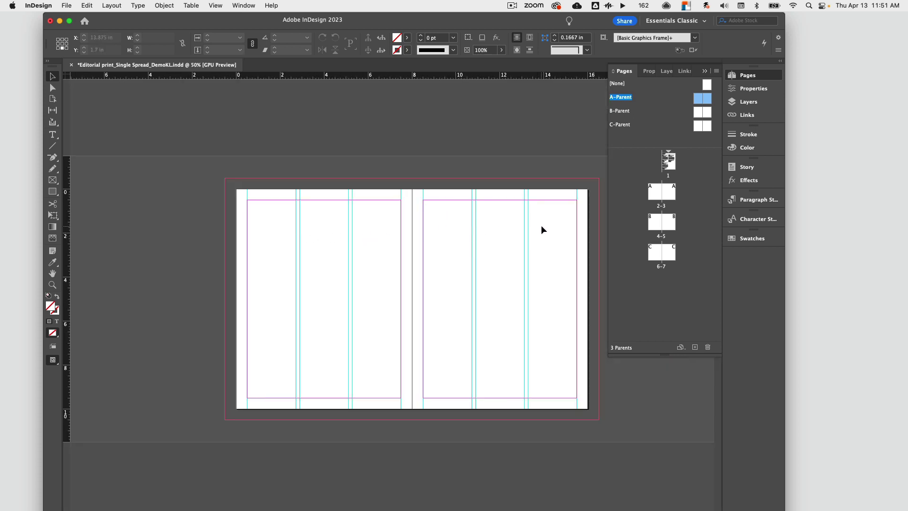
left_click(112, 5)
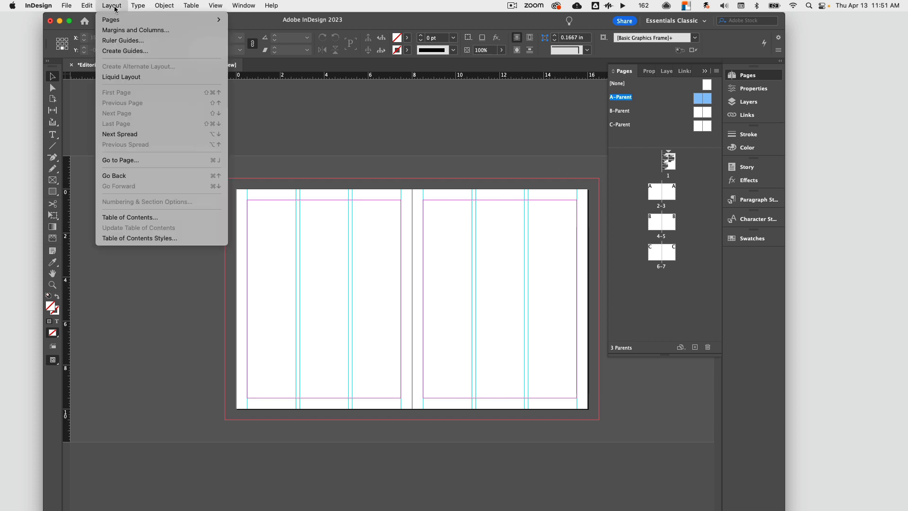
mouse_move(96, 29)
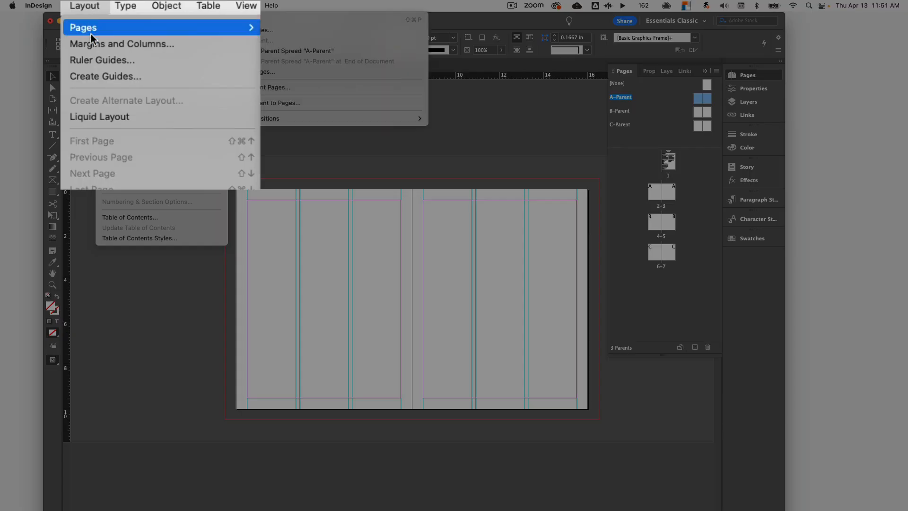
mouse_move(93, 78)
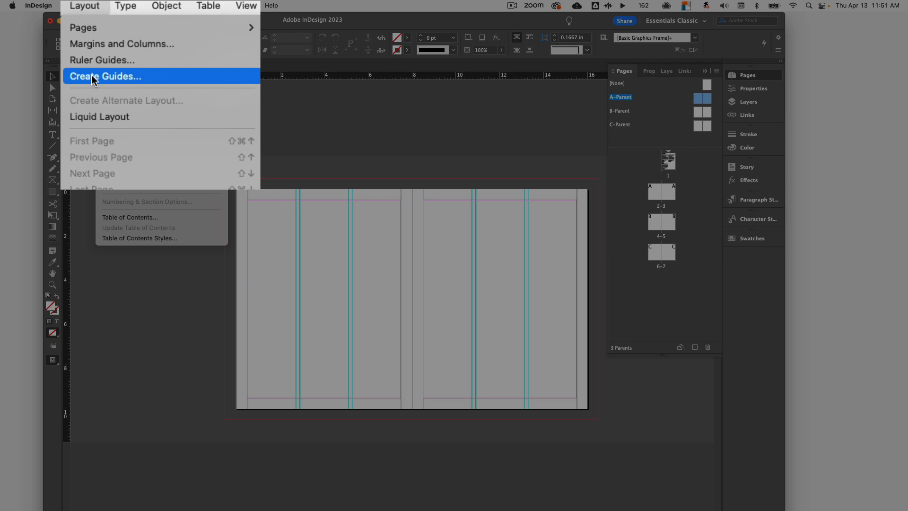
- Preview 4 columns with 0.1667 in gutters fitted to margins, removing existing guides
left_click(105, 76)
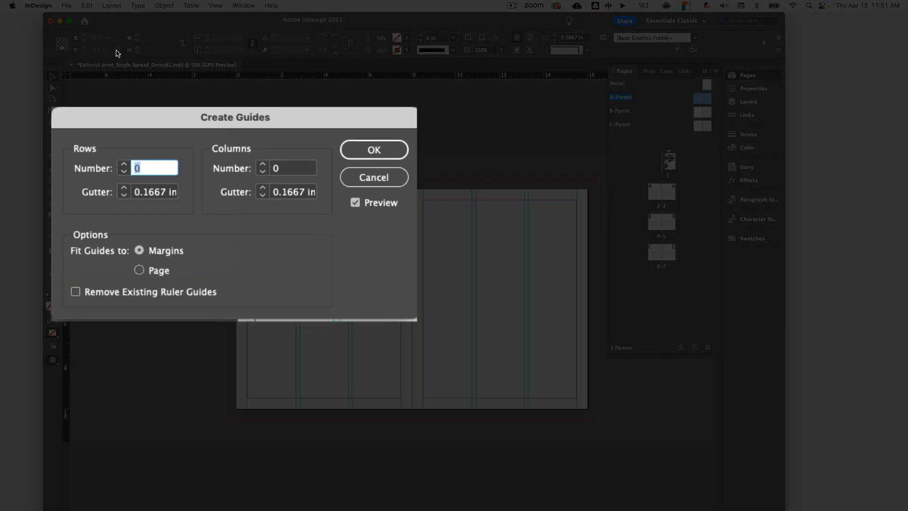
mouse_move(196, 296)
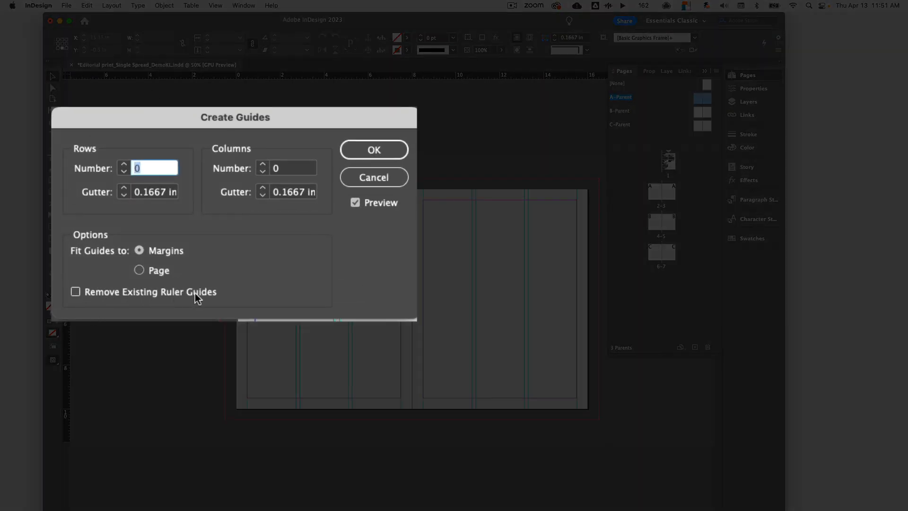
left_click(75, 291)
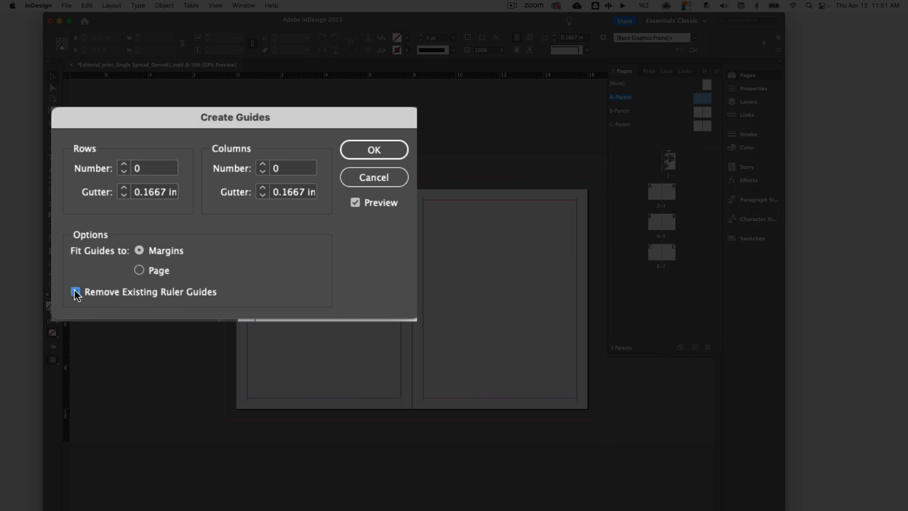
left_click(75, 292)
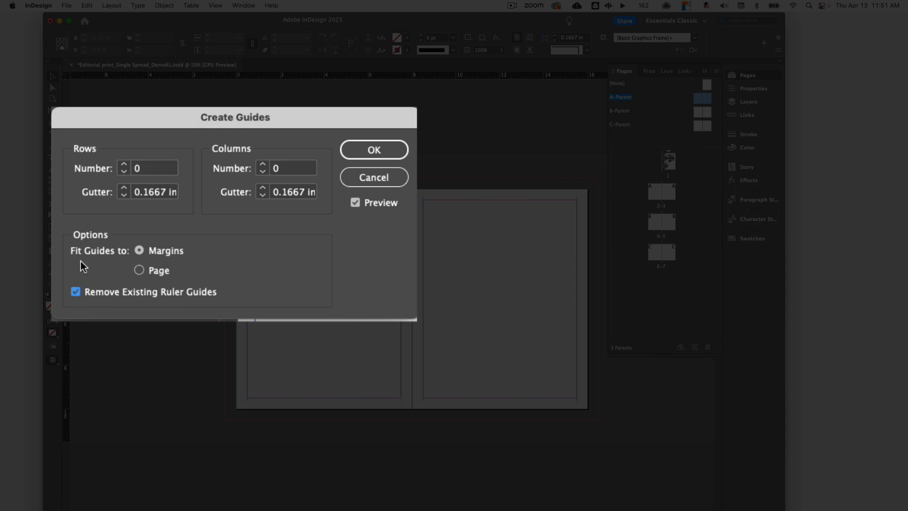
mouse_move(88, 243)
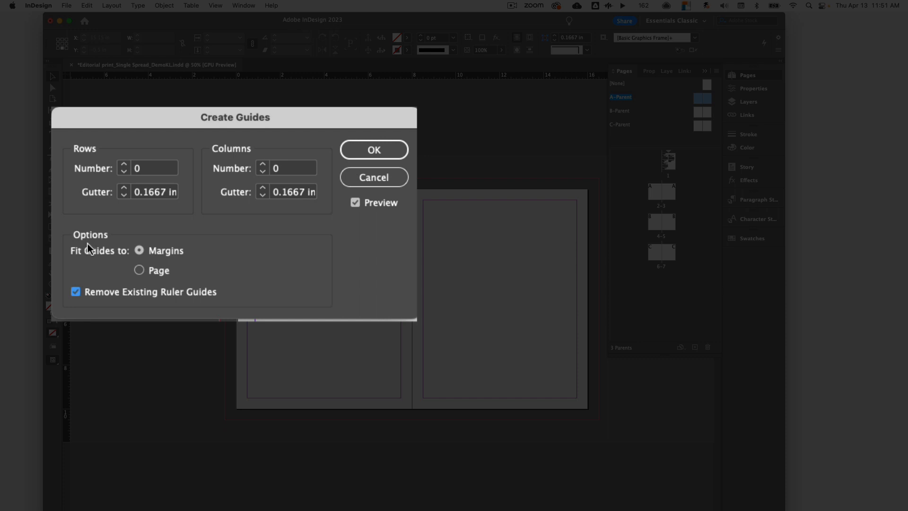
mouse_move(98, 176)
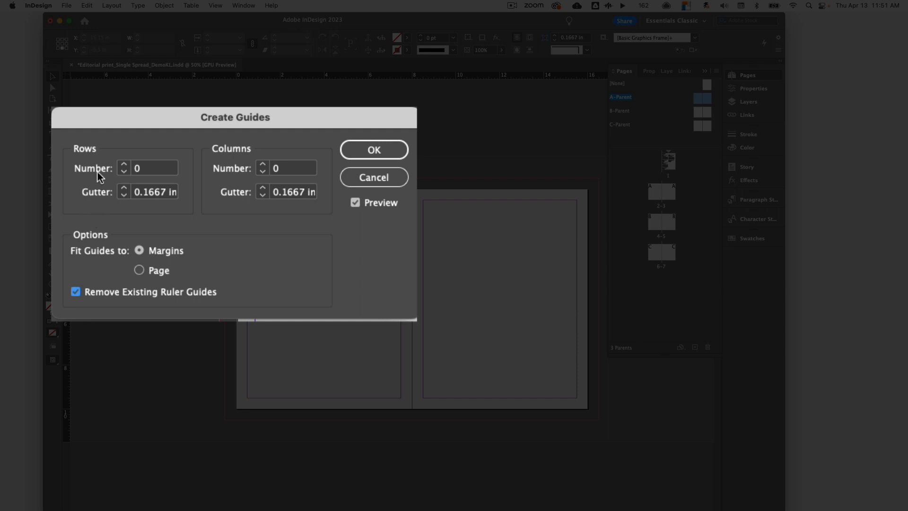
mouse_move(288, 177)
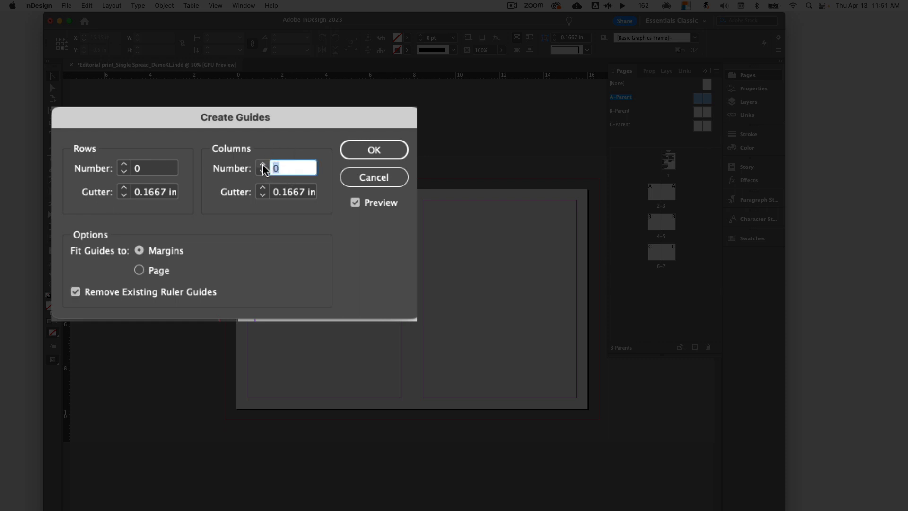
type("4")
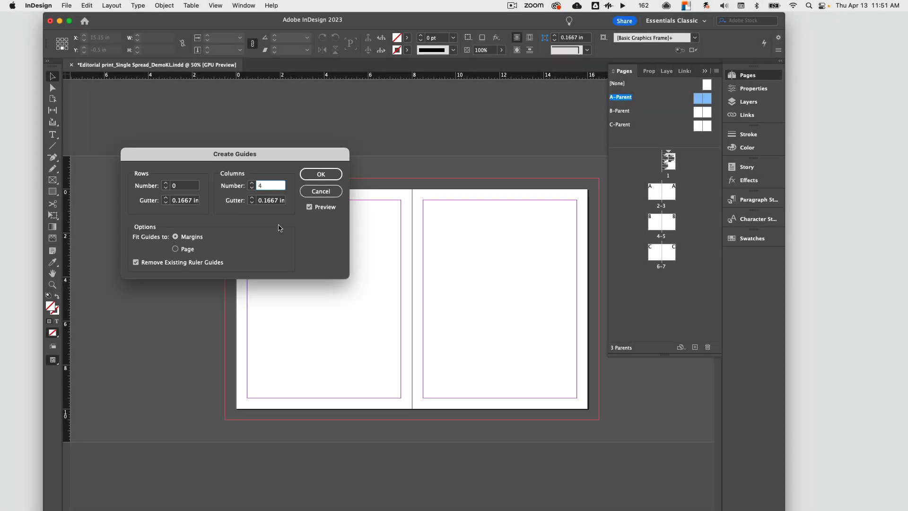
left_click(309, 206)
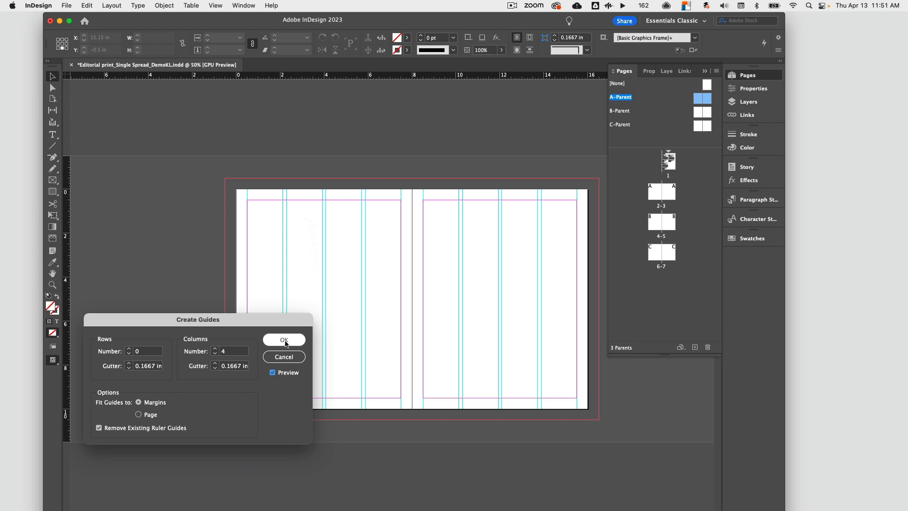
- Confirm the four-column, 0.1667 in gutter guides on both A-Parent pages
left_click(284, 339)
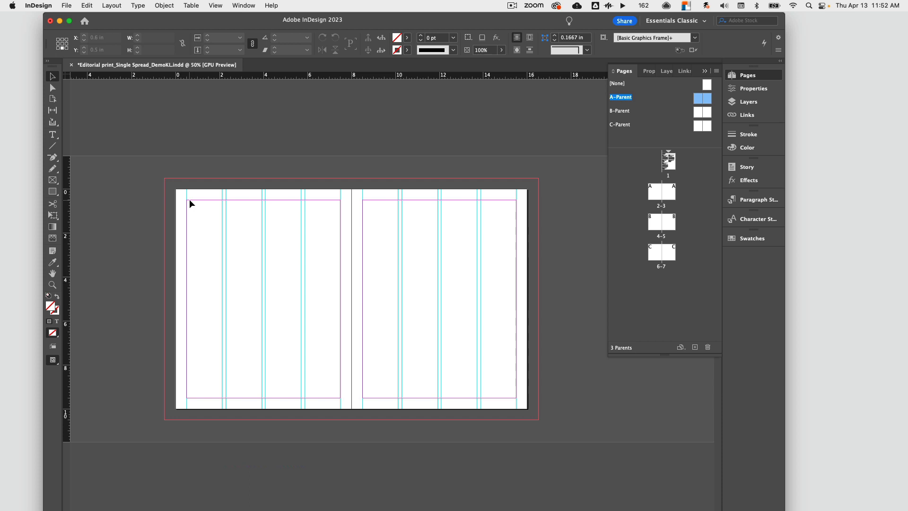
mouse_move(238, 220)
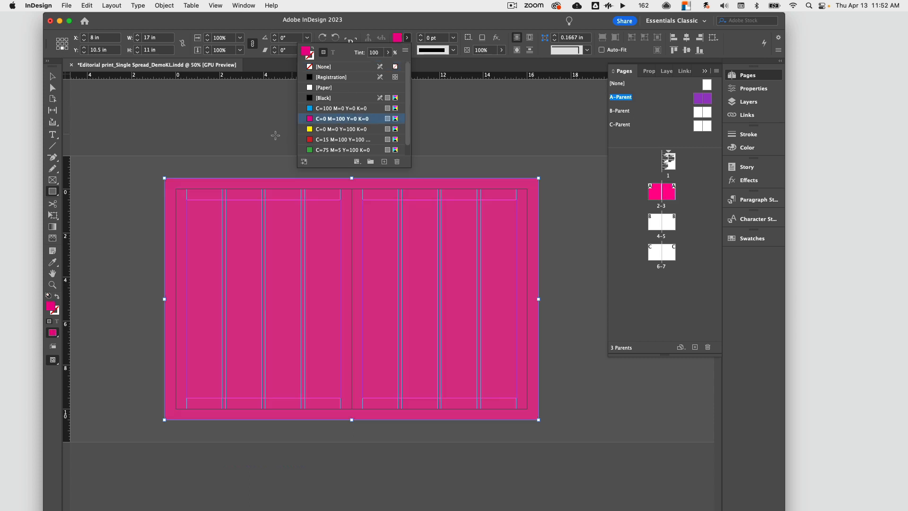
left_click(341, 149)
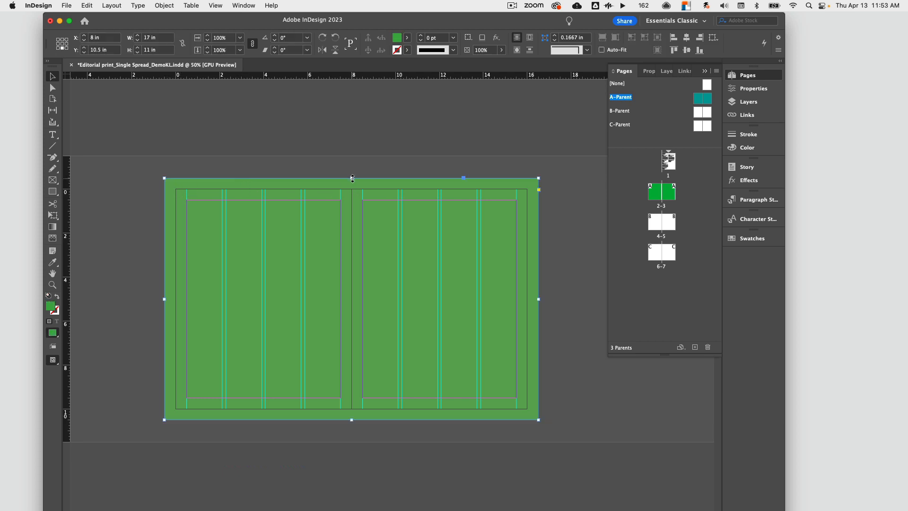
left_click_drag(351, 178, 351, 191)
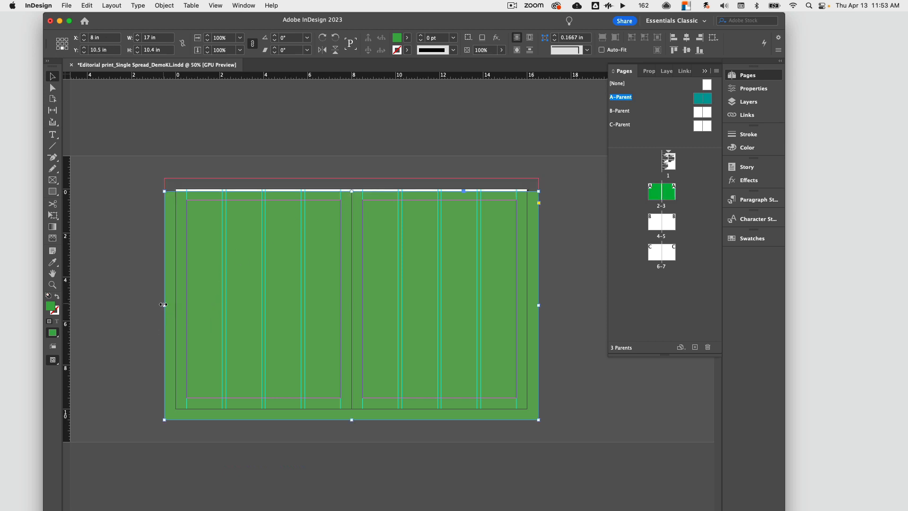
left_click_drag(164, 305, 179, 305)
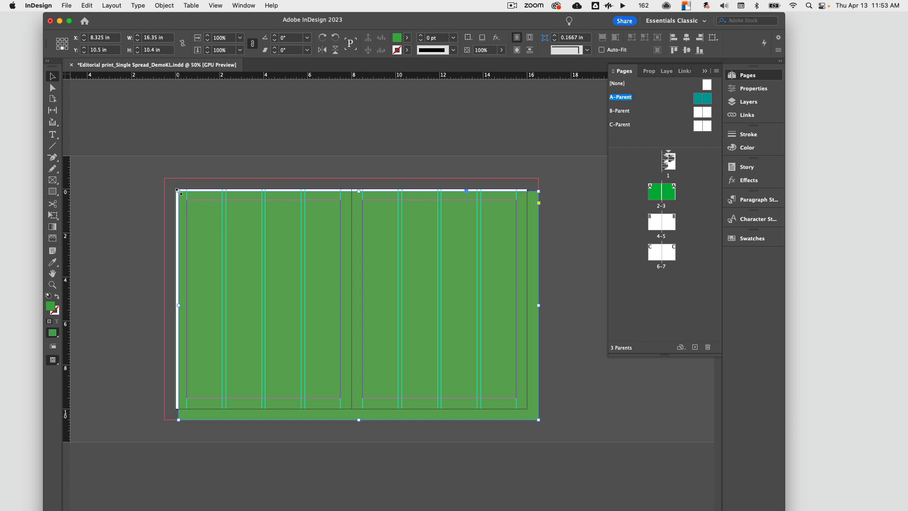
left_click_drag(178, 191, 168, 184)
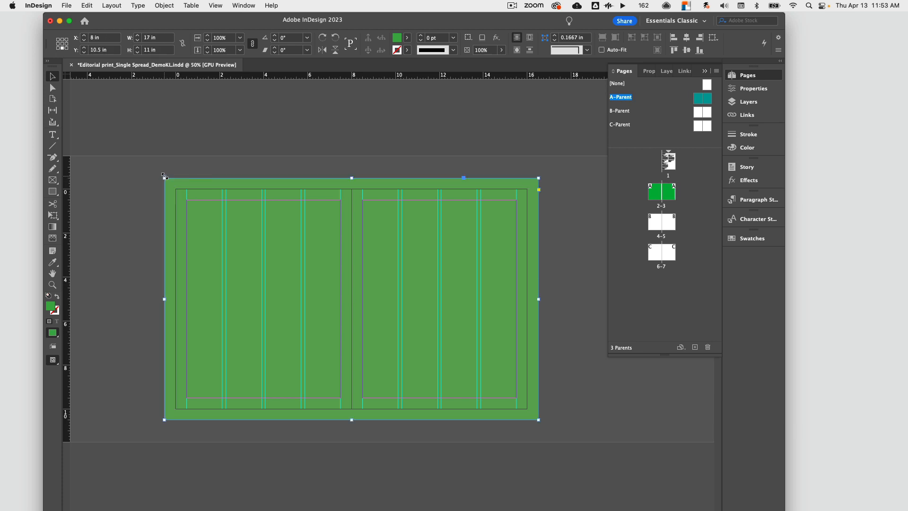
left_click_drag(164, 175, 178, 186)
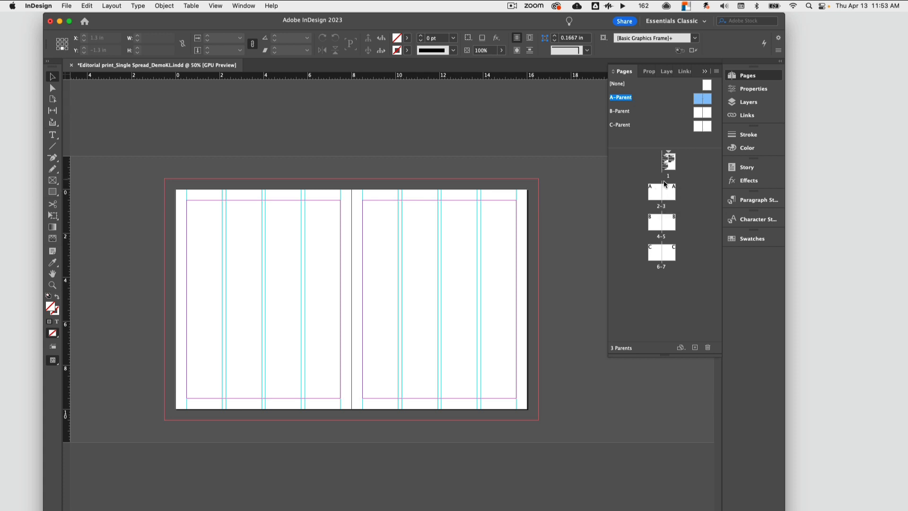
- Go to spread 2–3, now showing A-Parent's column guides
double_click(661, 191)
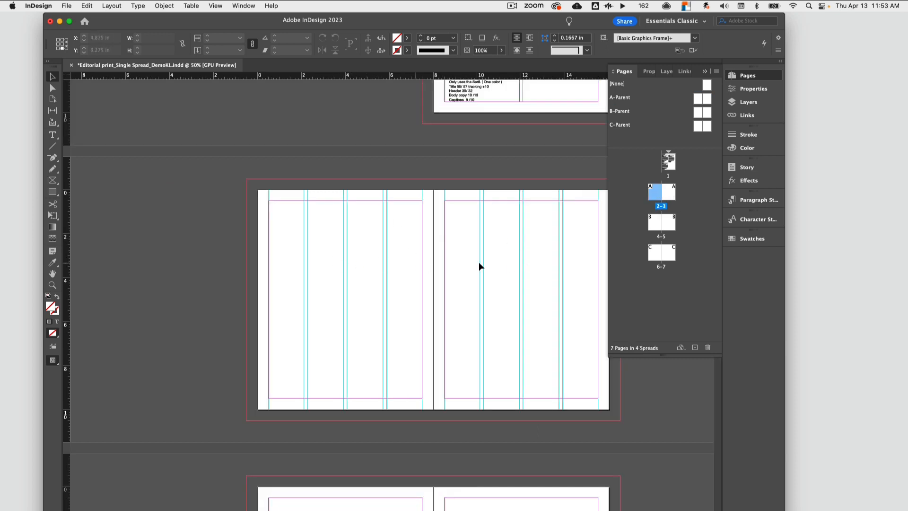
mouse_move(398, 241)
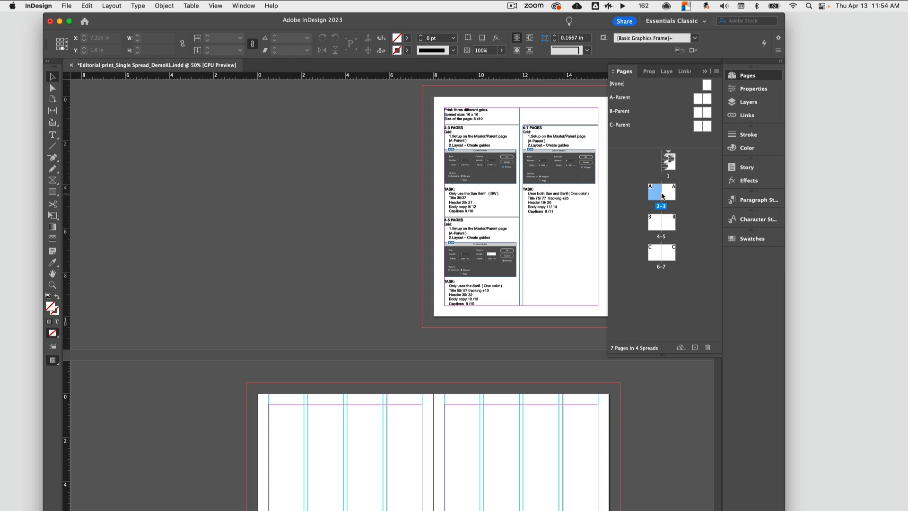
double_click(668, 191)
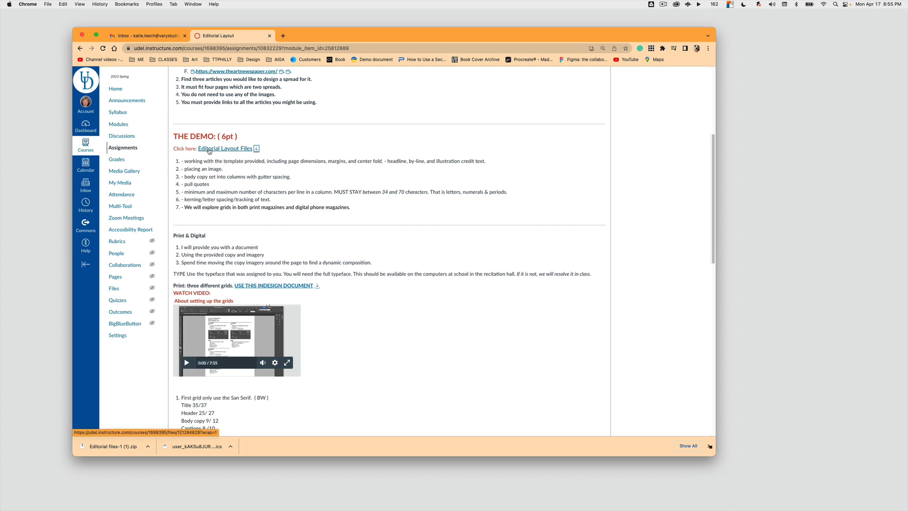
mouse_move(226, 151)
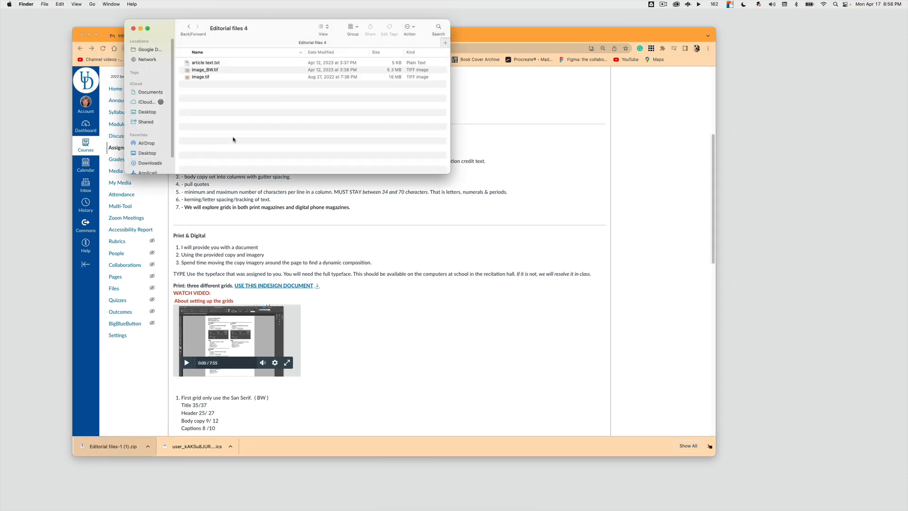
- Open article text.txt about the Thames foreshore from the Editorial files 4 folder
double_click(205, 62)
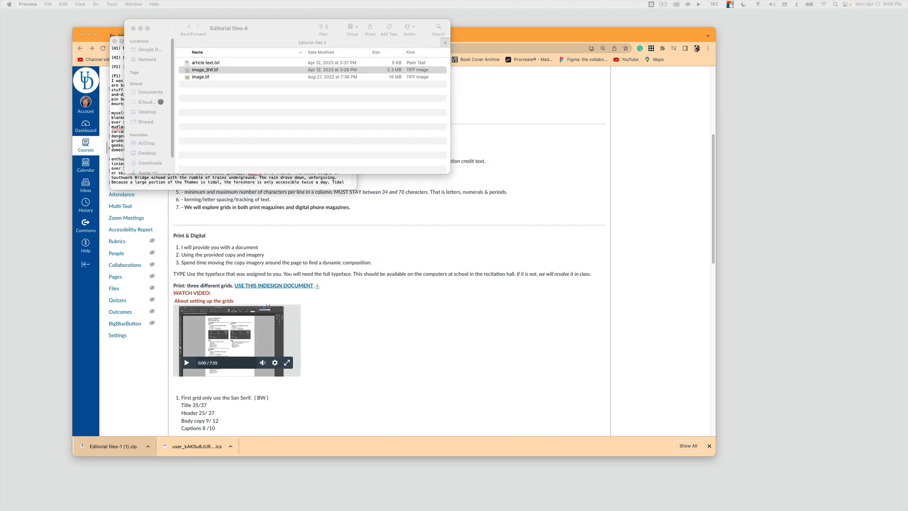
- View the black-and-white found-objects illustration image_BW.tif in Preview, then return to the layout
double_click(204, 70)
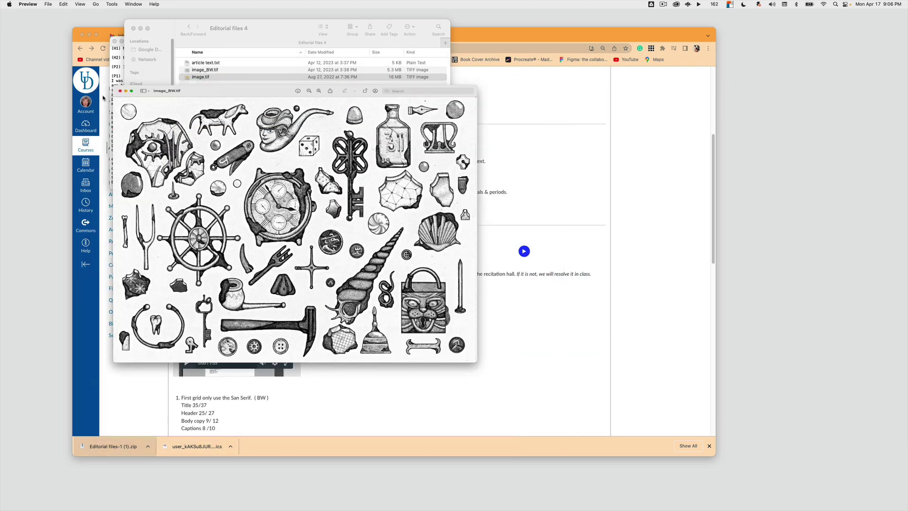
left_click(133, 91)
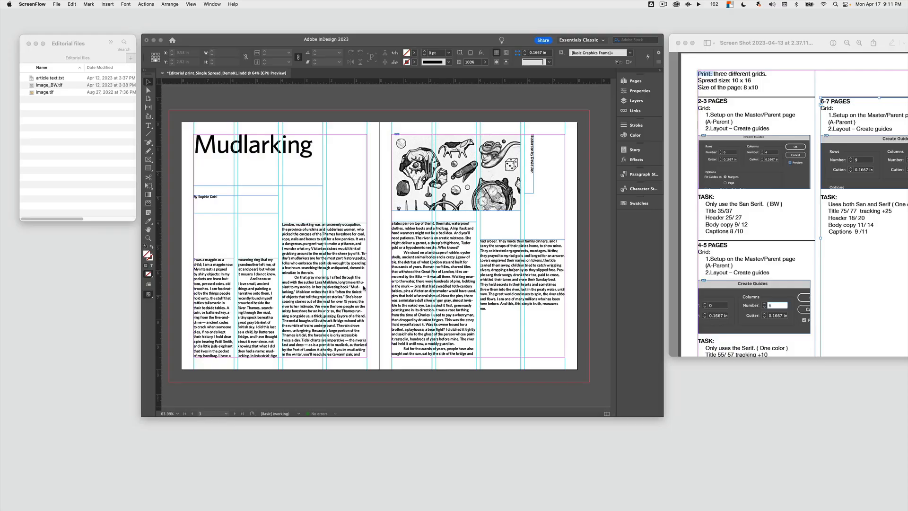
mouse_move(646, 176)
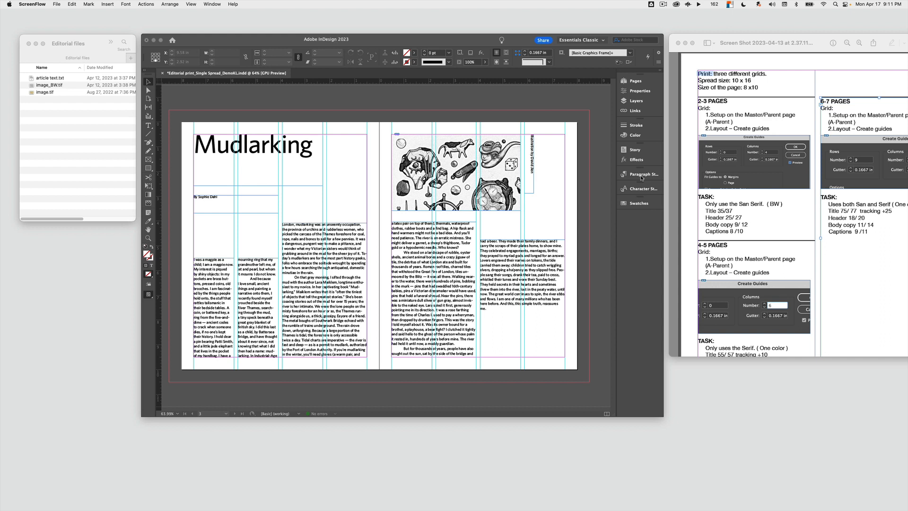
- Open the Paragraph Styles panel listing Title, Body, Caption and Header styles
left_click(623, 174)
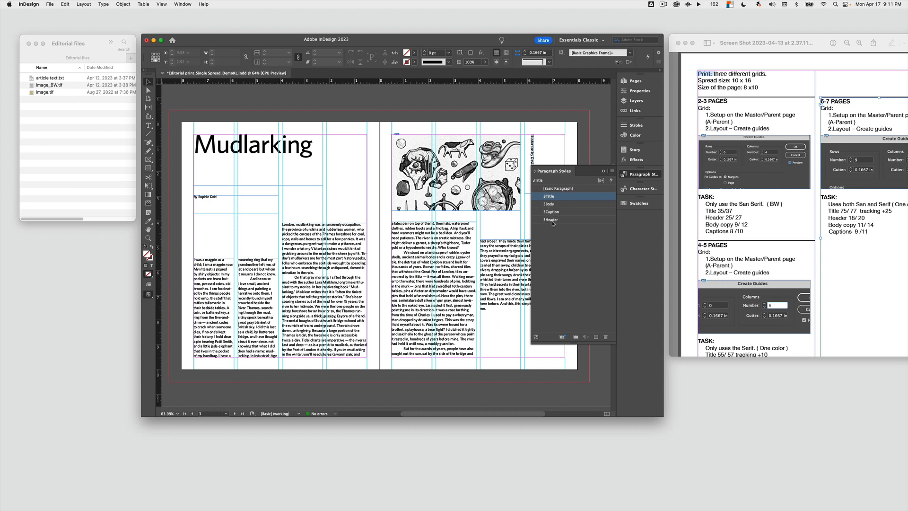
mouse_move(717, 214)
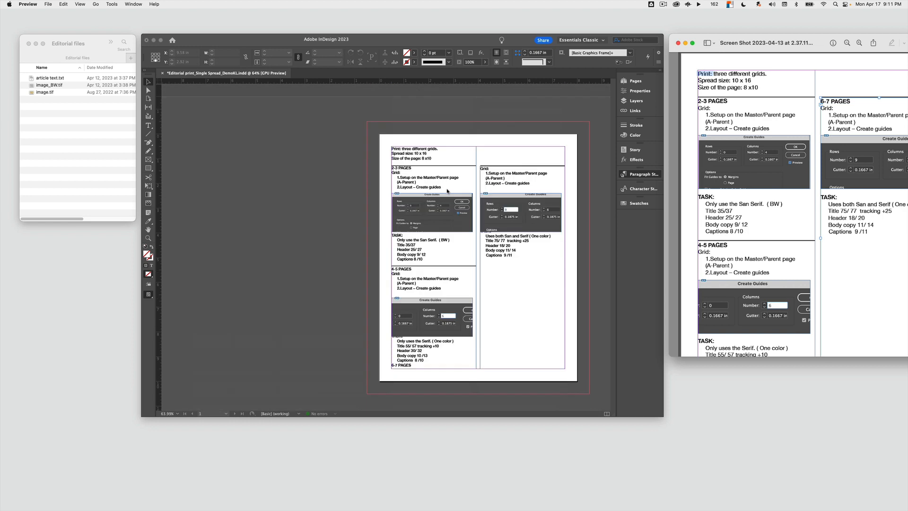
mouse_move(428, 262)
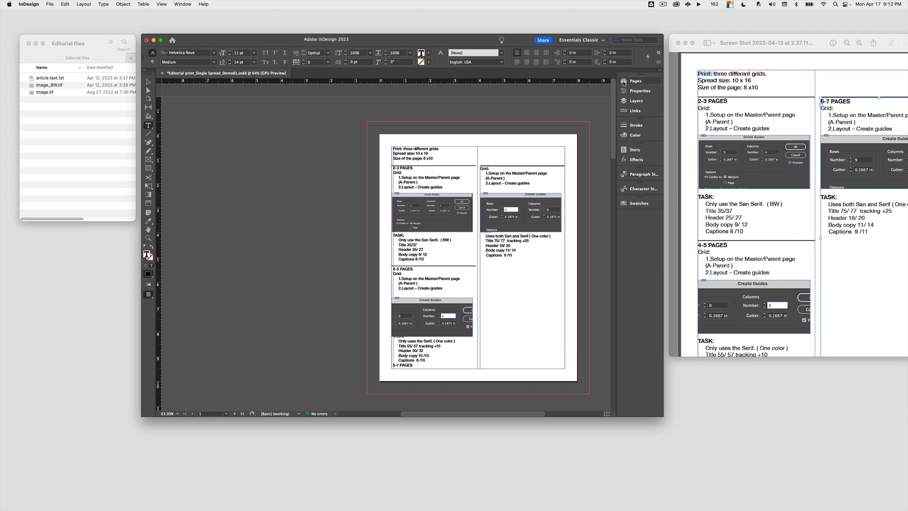
- Return from page 1 to the Mudlarking spread using the Pages panel
left_click(634, 80)
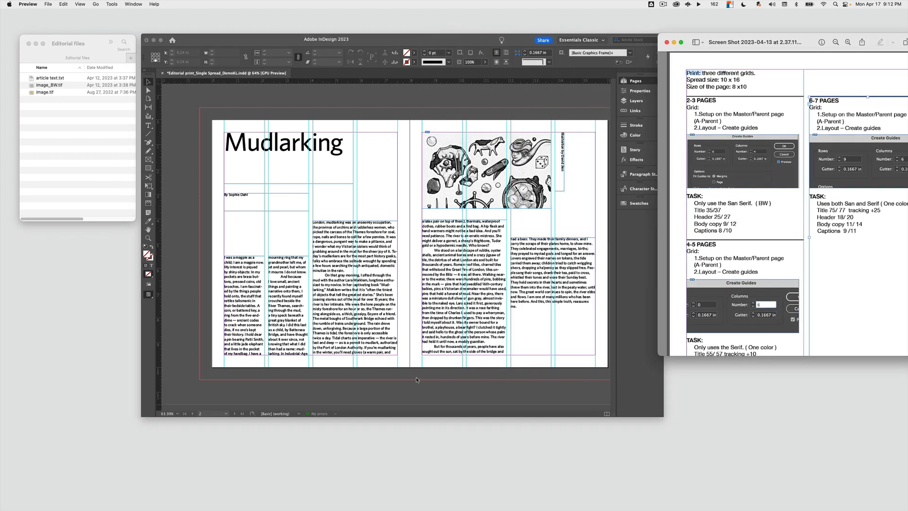
mouse_move(419, 379)
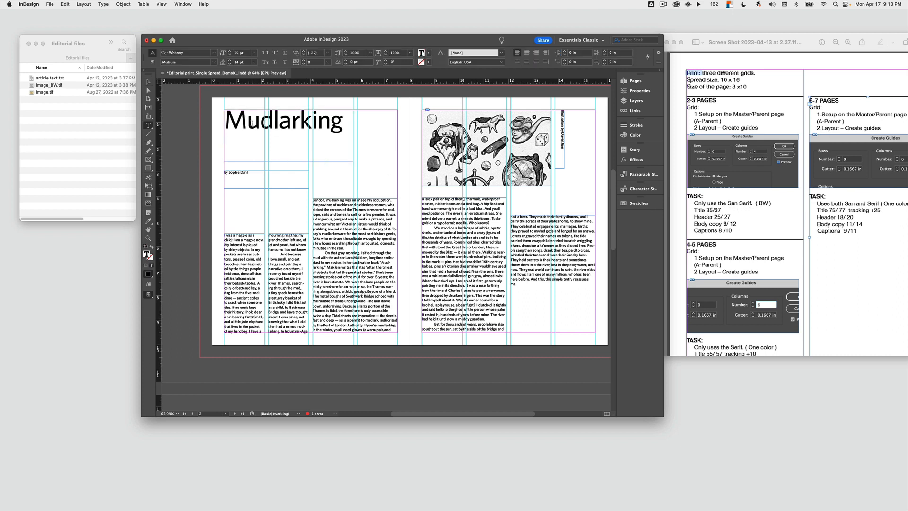
- Double-click the Mudlarking headline to check its type settings
double_click(274, 121)
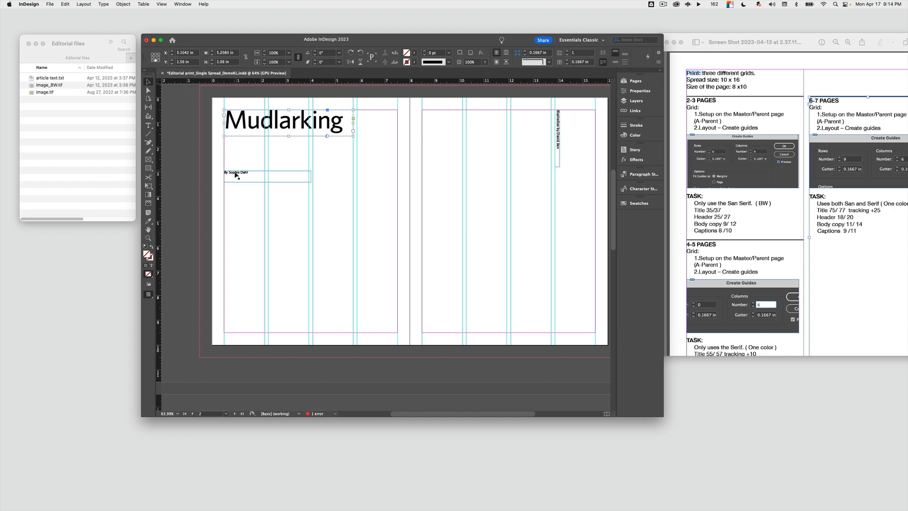
- Open article text.txt in TextEdit for reference alongside InDesign
double_click(36, 78)
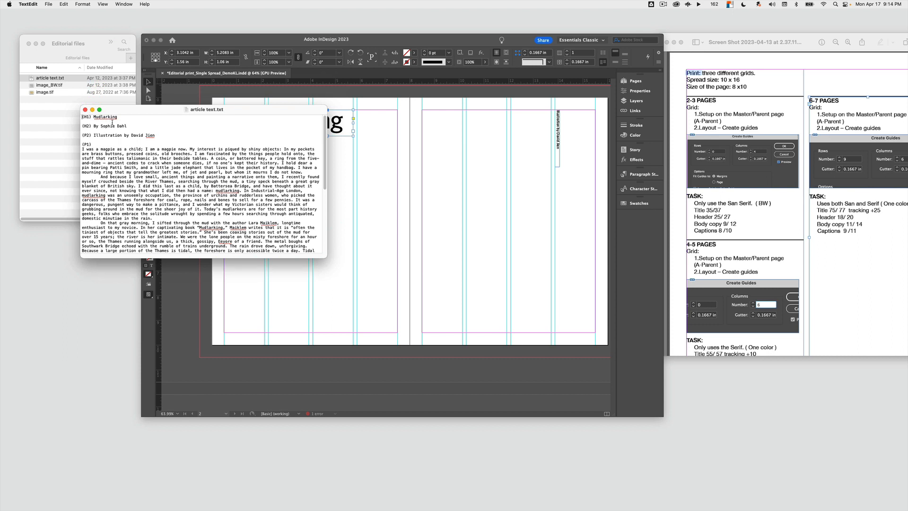
double_click(105, 117)
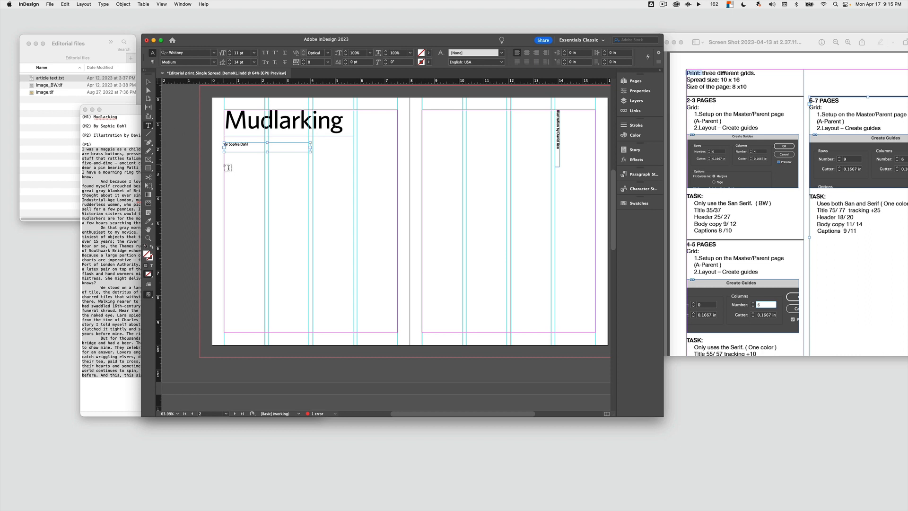
left_click_drag(224, 153, 295, 305)
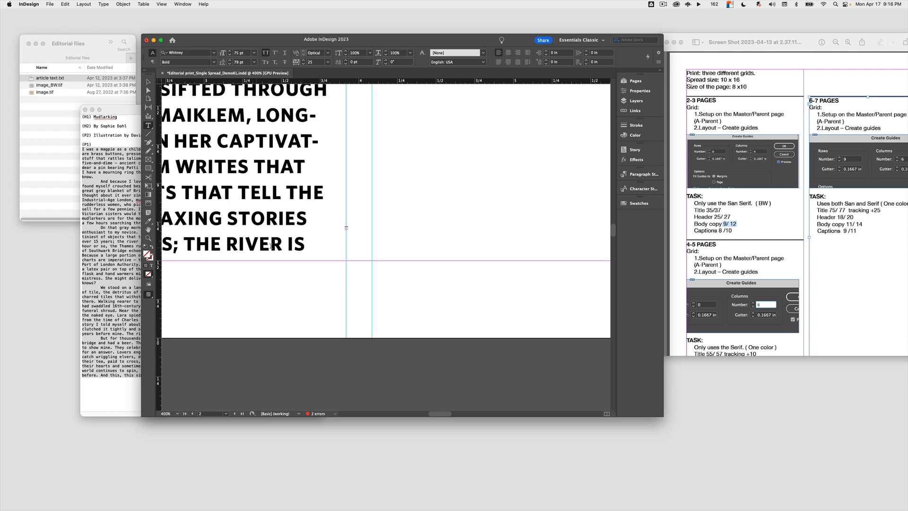
mouse_move(160, 84)
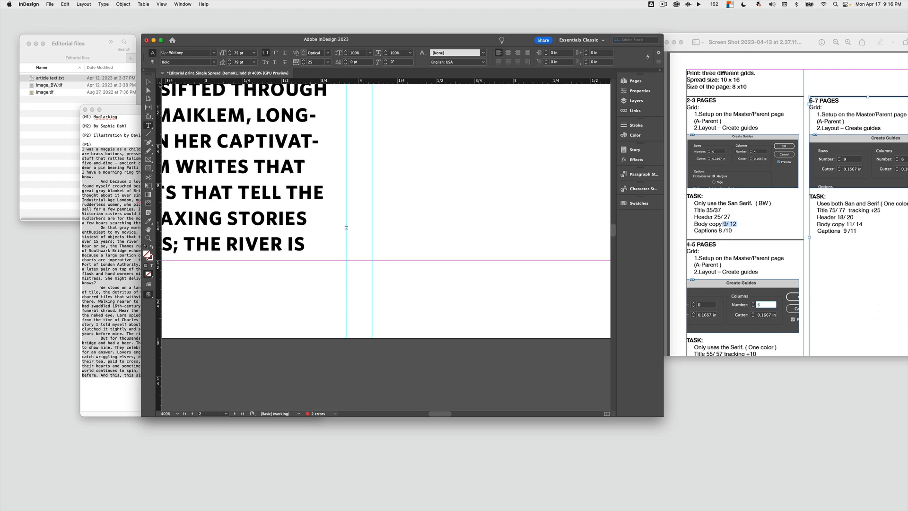
left_click(149, 82)
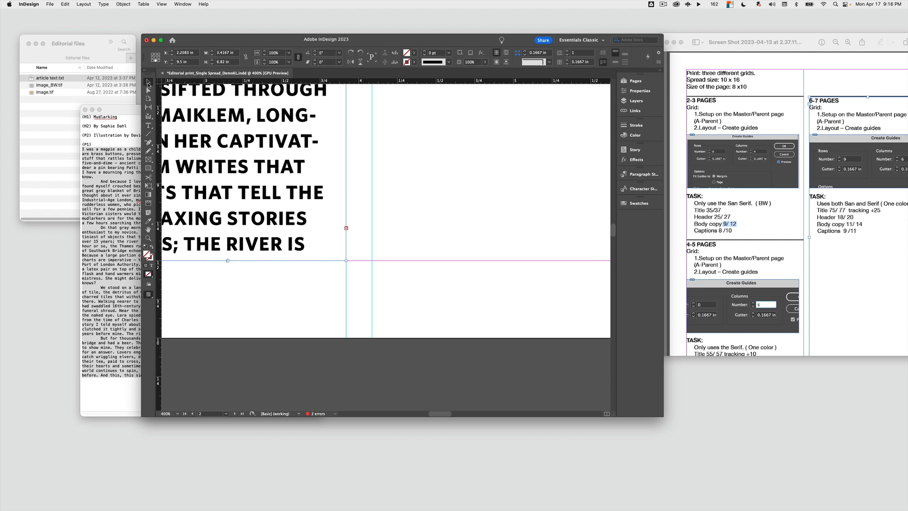
mouse_move(351, 230)
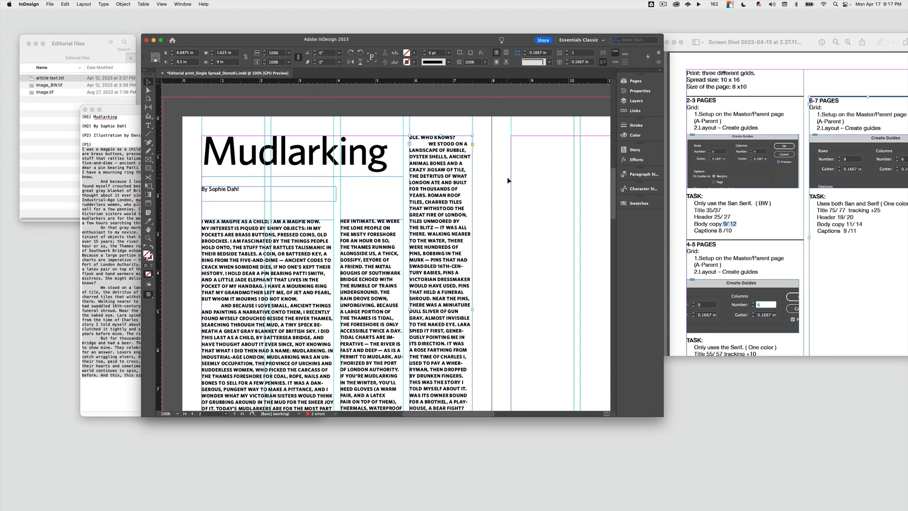
mouse_move(486, 148)
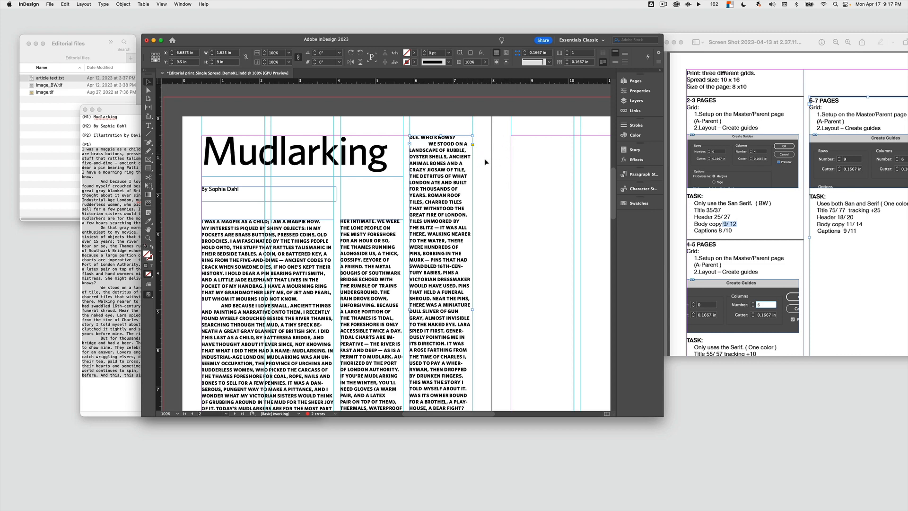
mouse_move(493, 164)
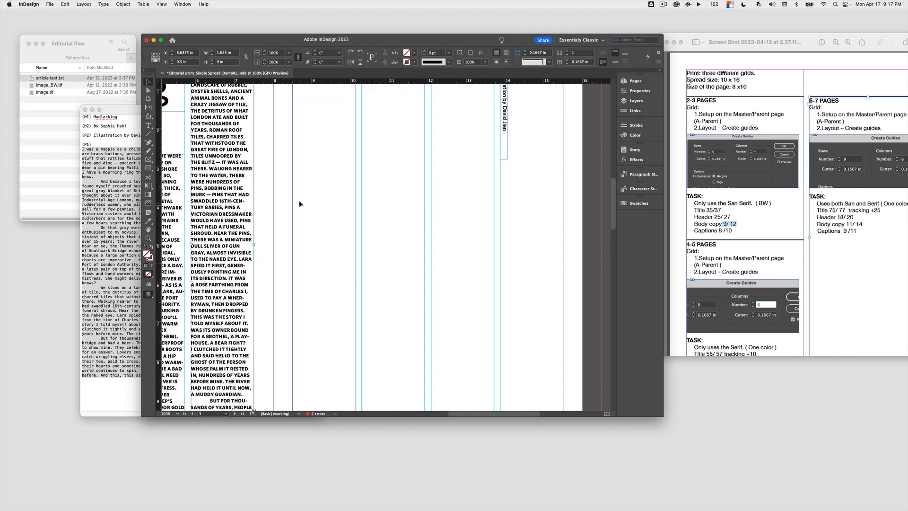
mouse_move(287, 181)
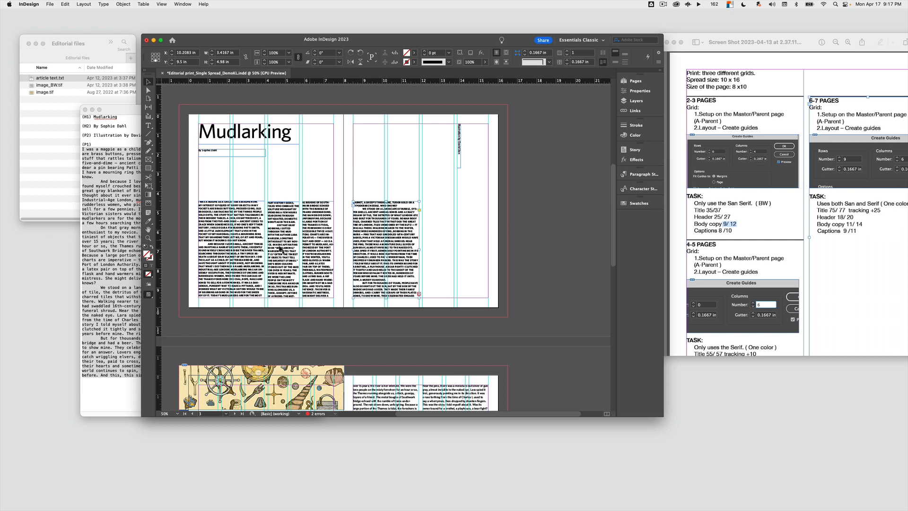
mouse_move(432, 286)
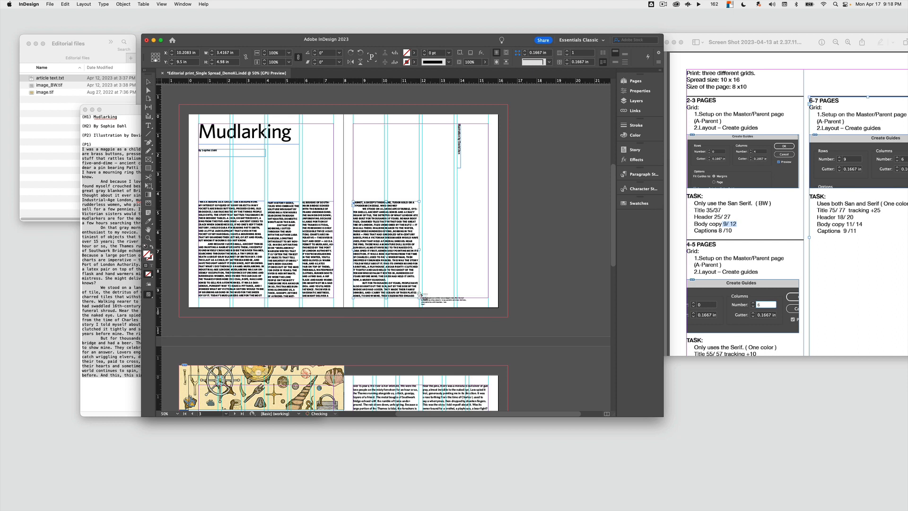
- Move the rotated illustration credit frame lower along the right page's outer edge
left_click_drag(445, 168, 487, 298)
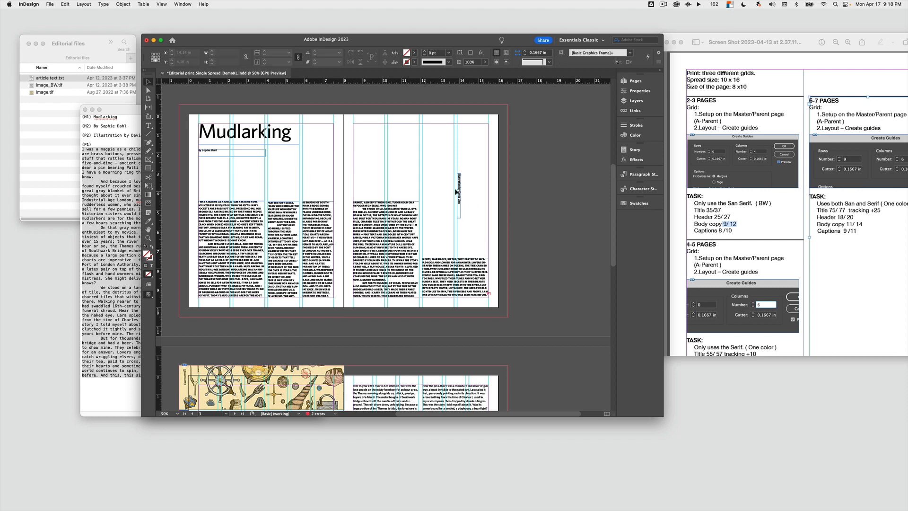
left_click(457, 189)
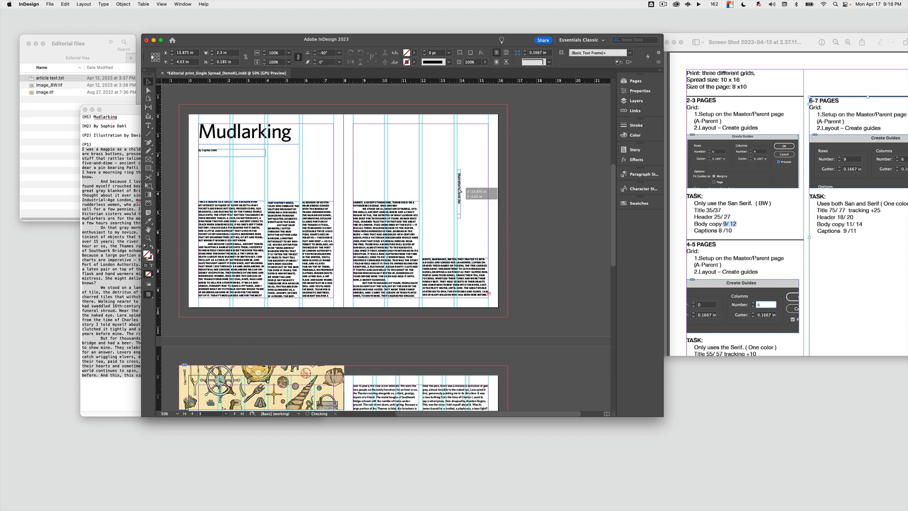
left_click(223, 152)
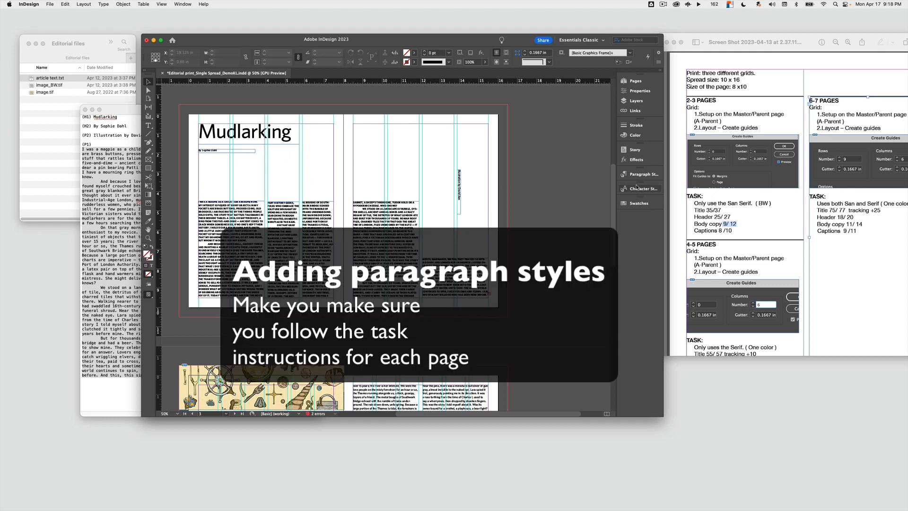
mouse_move(623, 174)
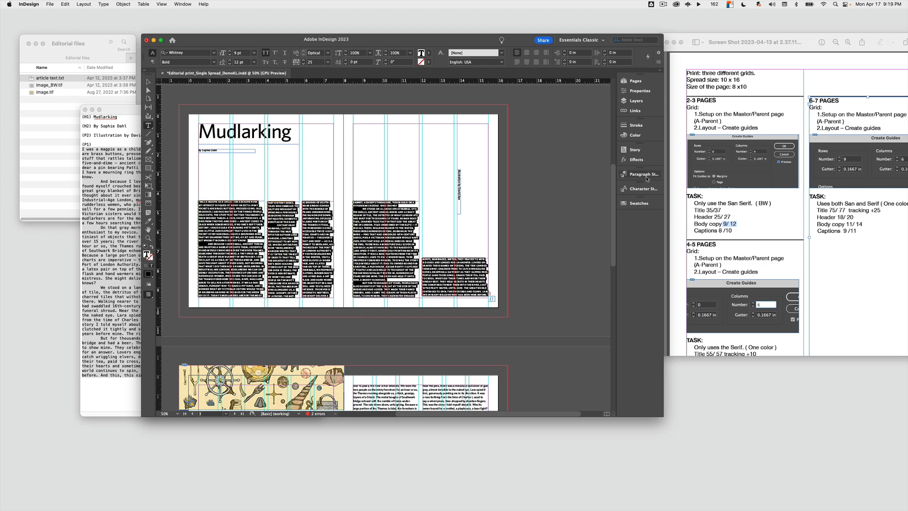
- Open the new paragraph style's options and name it 1body
left_click(638, 174)
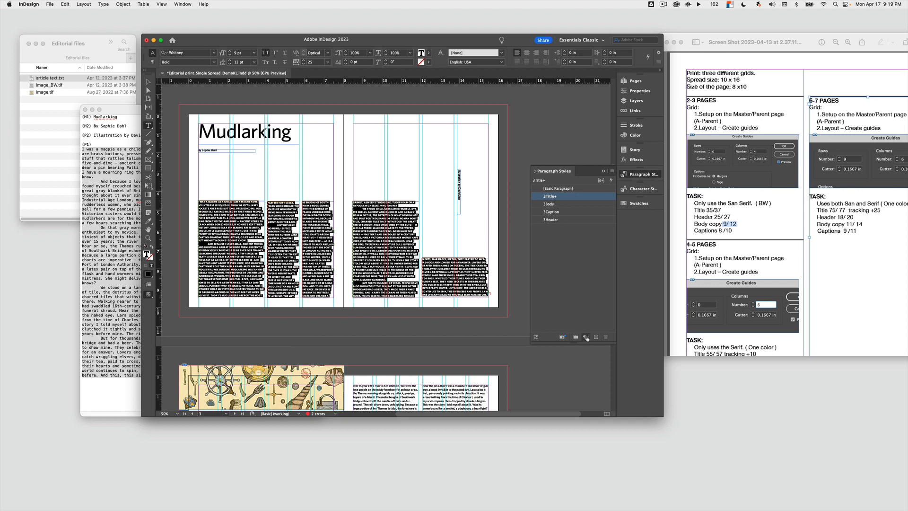
mouse_move(595, 336)
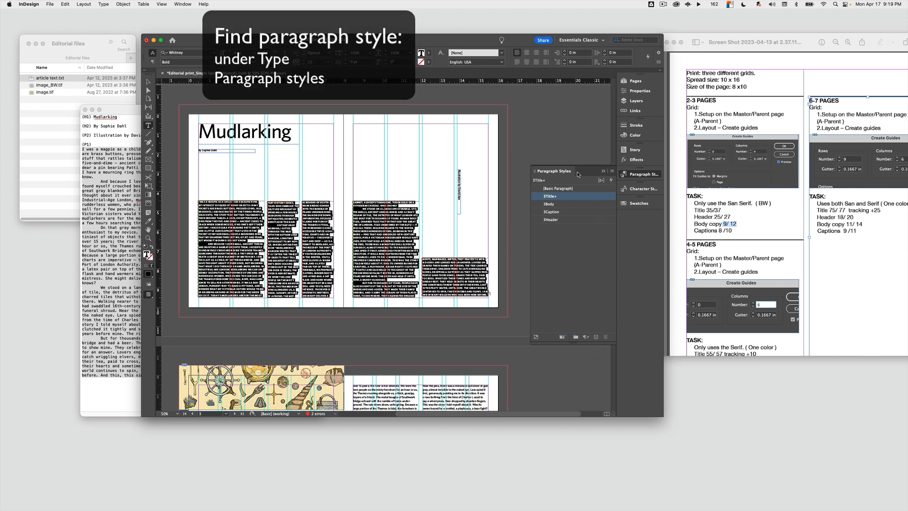
mouse_move(559, 178)
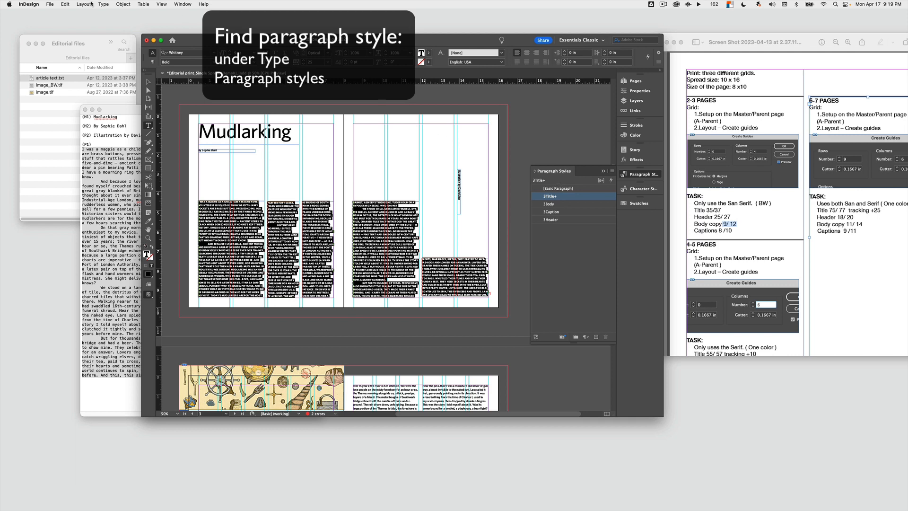
left_click(97, 4)
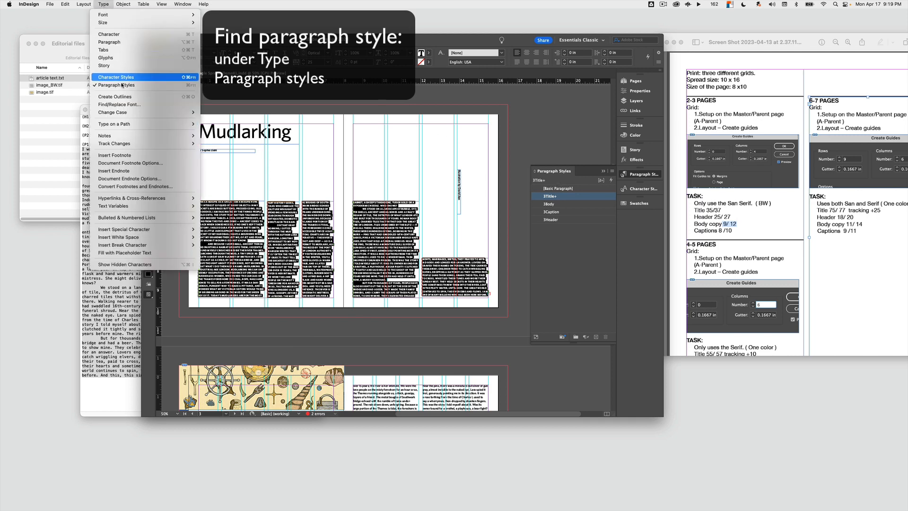
mouse_move(122, 86)
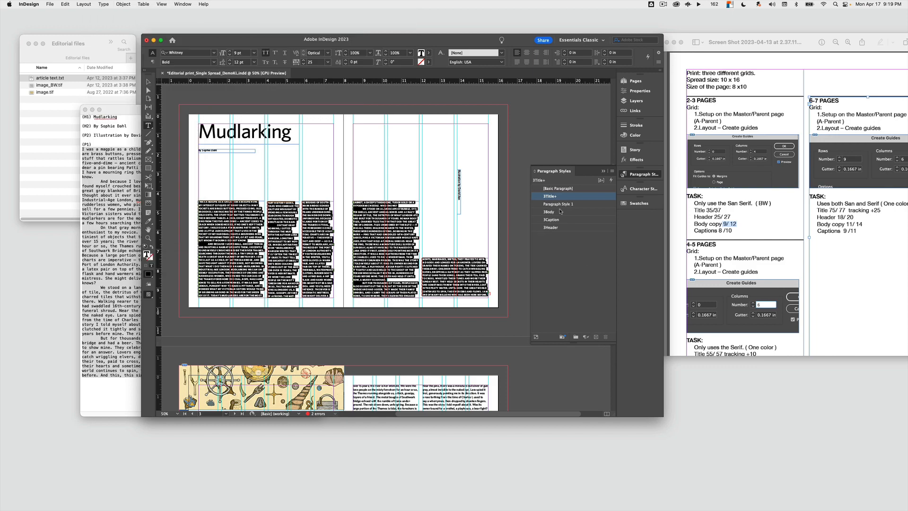
double_click(558, 204)
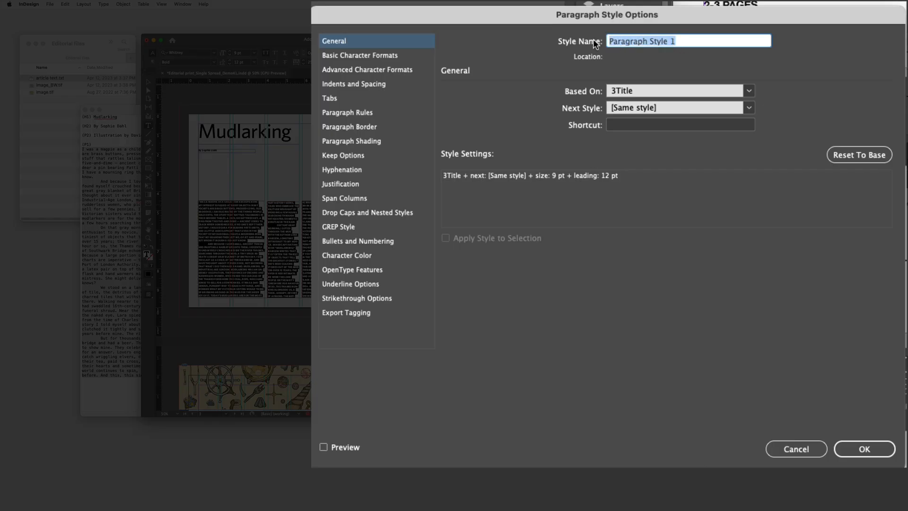
mouse_move(589, 43)
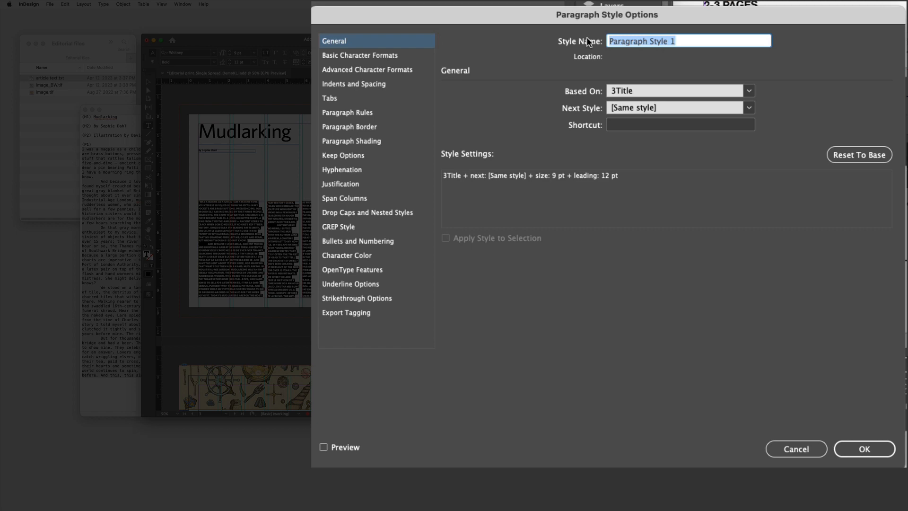
type("1")
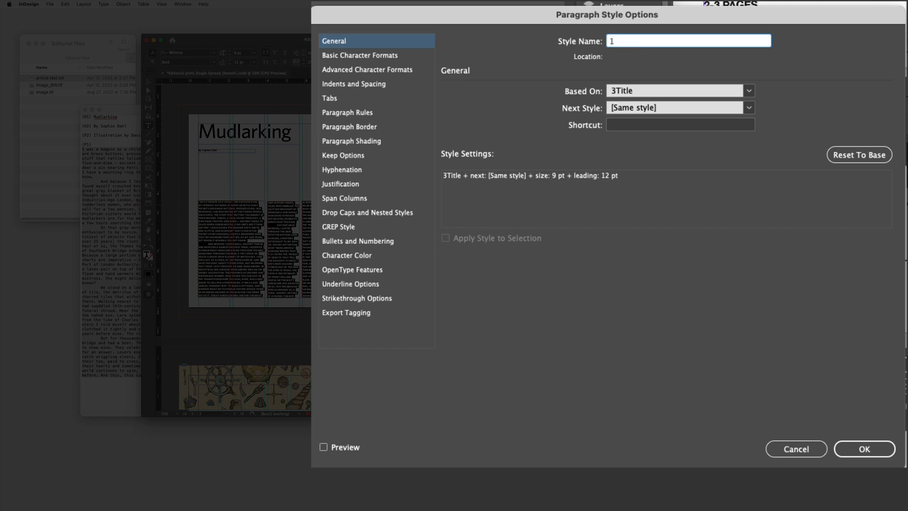
type("body")
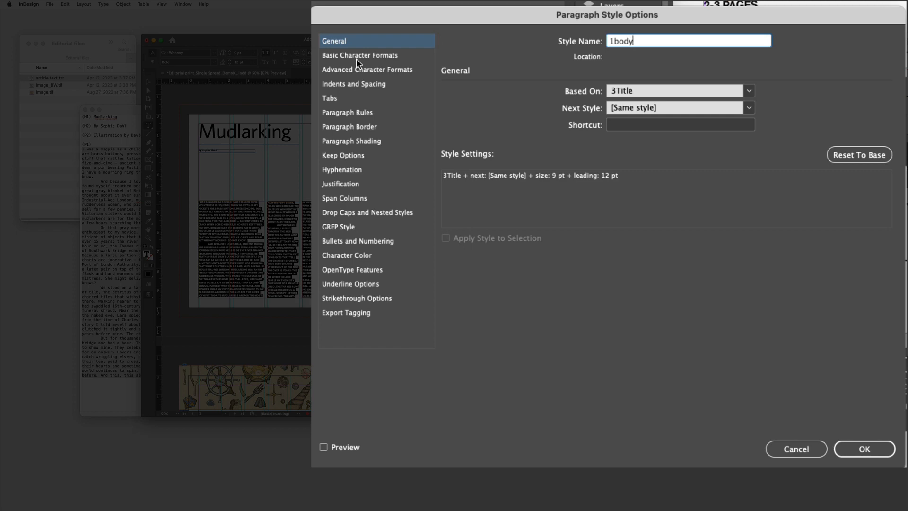
- Set the 1body style to Whitney Medium, 9 pt on 12 pt leading
left_click(359, 56)
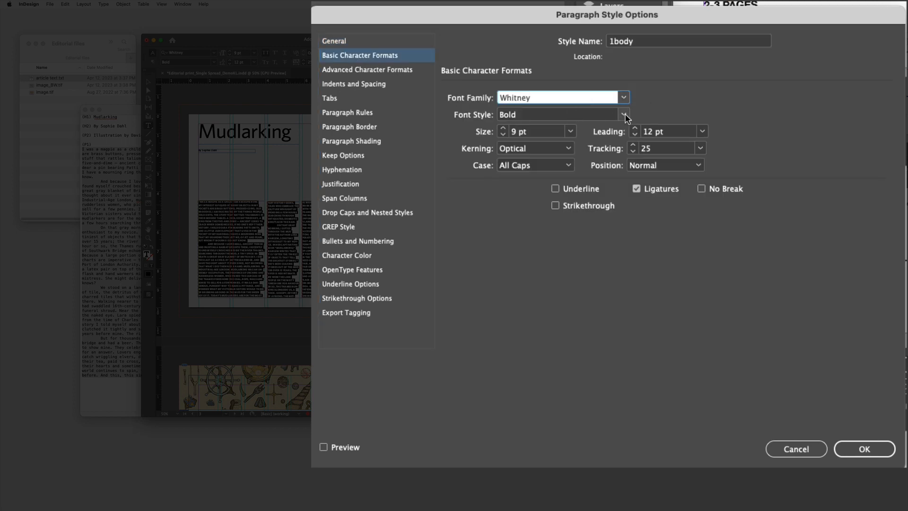
left_click(623, 114)
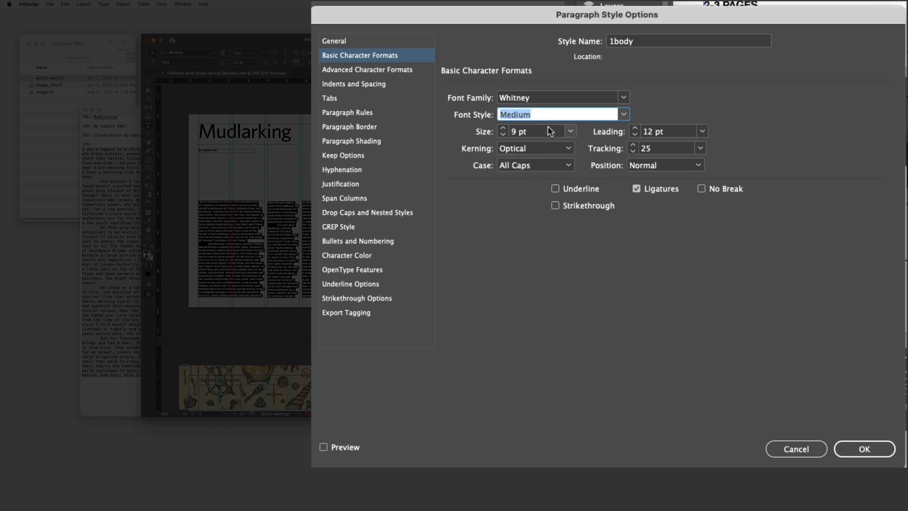
mouse_move(564, 136)
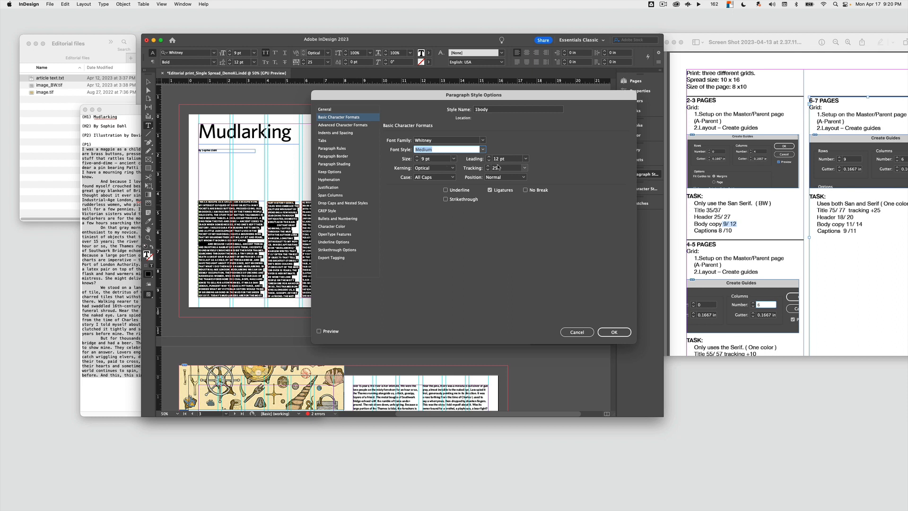
left_click(454, 158)
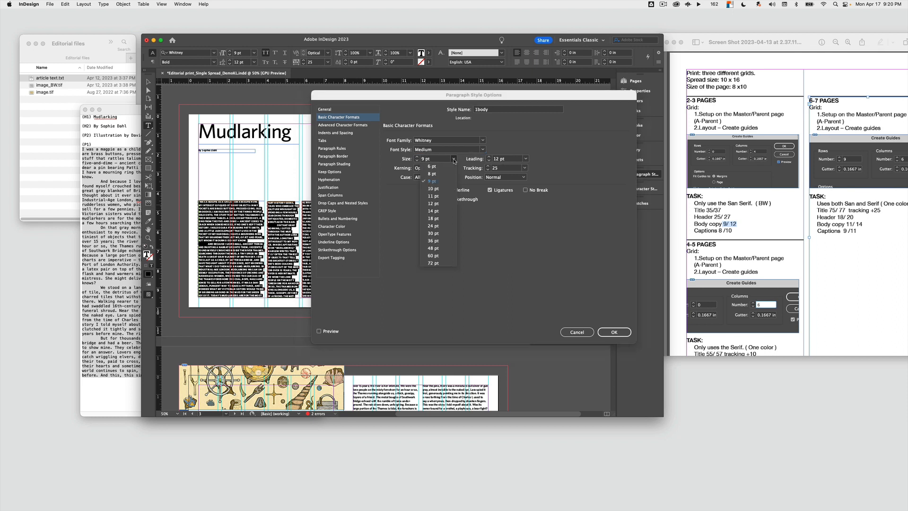
left_click(525, 158)
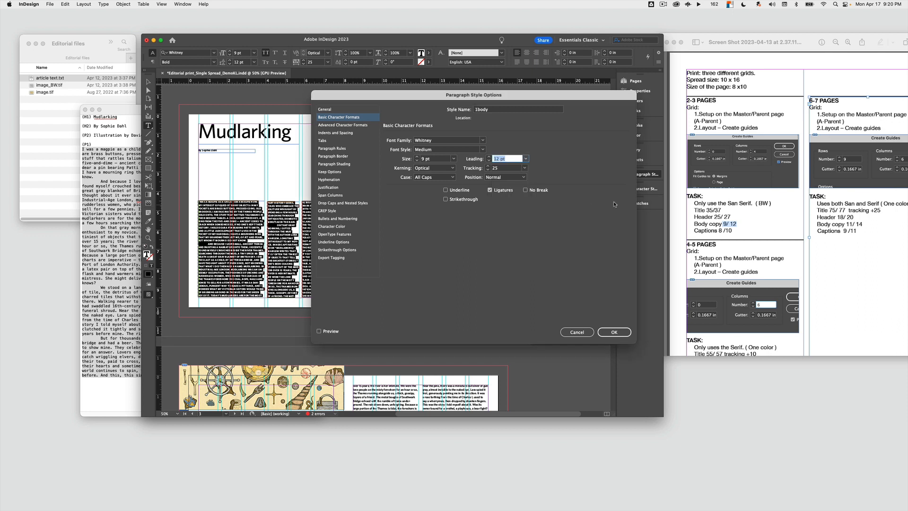
left_click(434, 168)
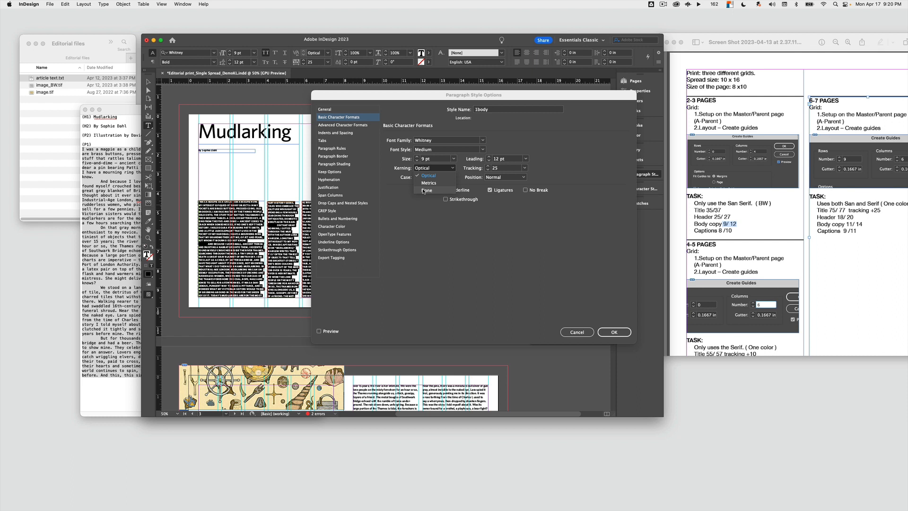
mouse_move(429, 190)
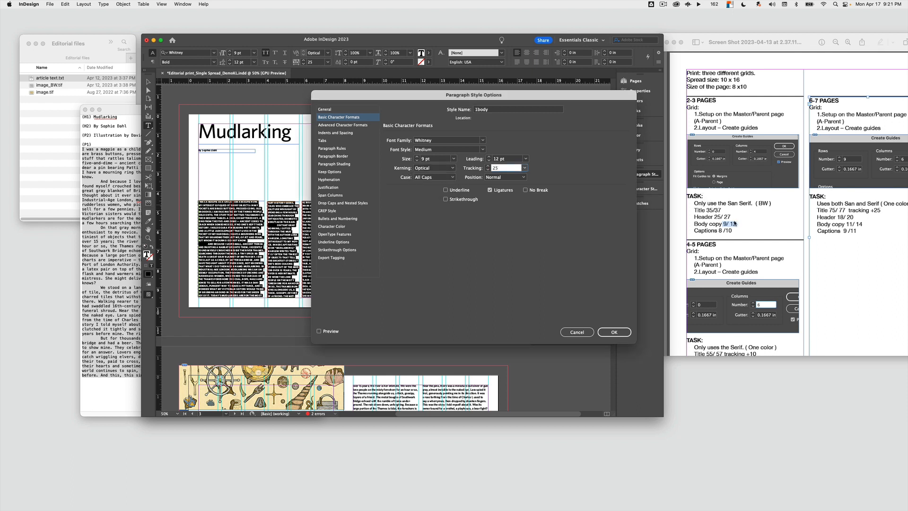
- Set 1body tracking to 0 and Case to Normal, preview, and confirm
left_click(524, 168)
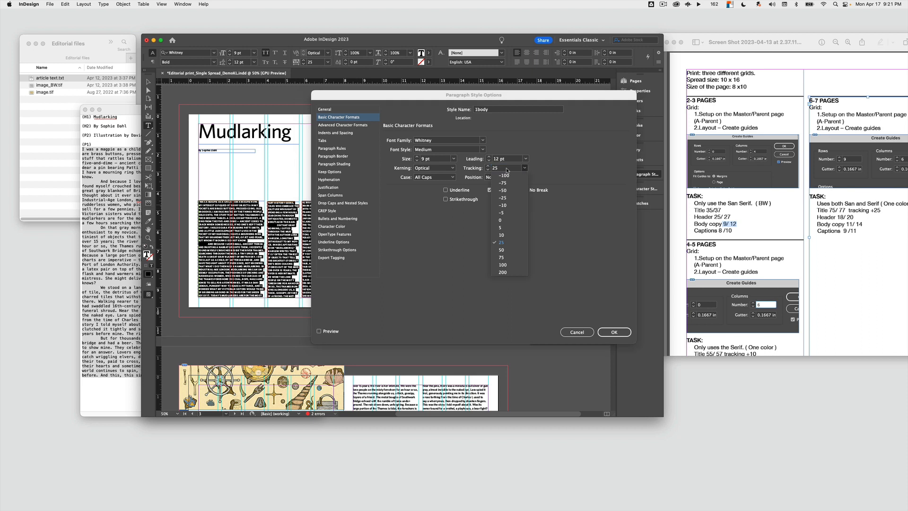
left_click(502, 219)
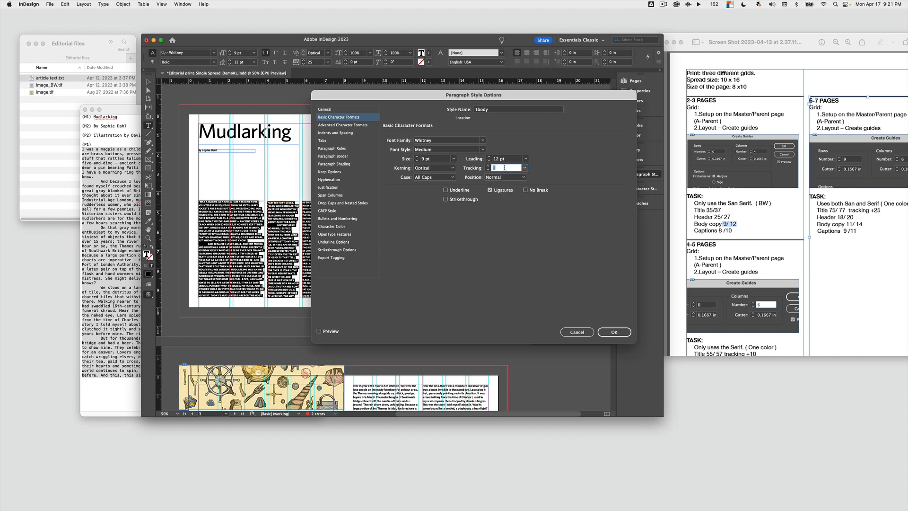
left_click(434, 177)
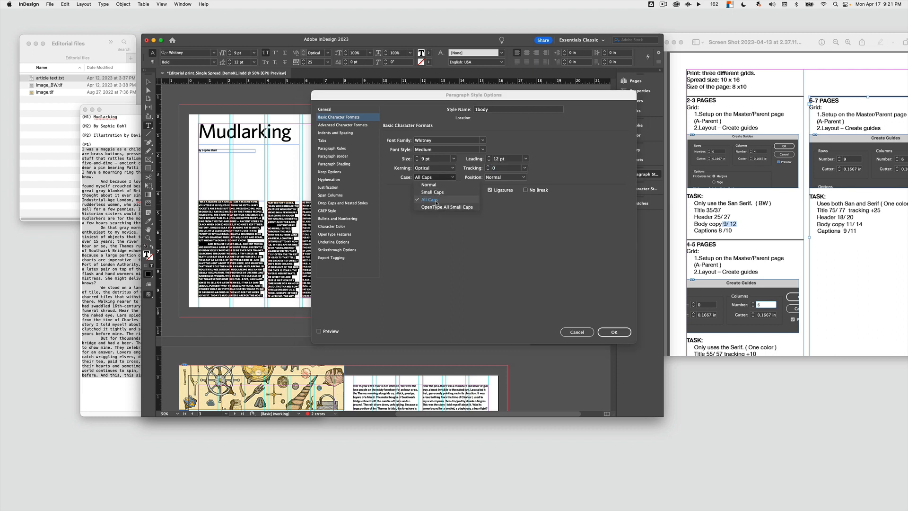
left_click(428, 185)
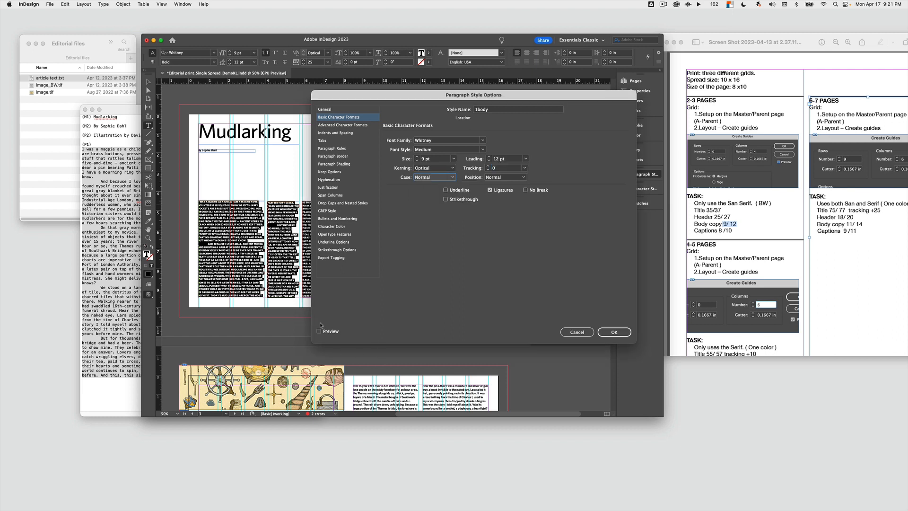
left_click(319, 331)
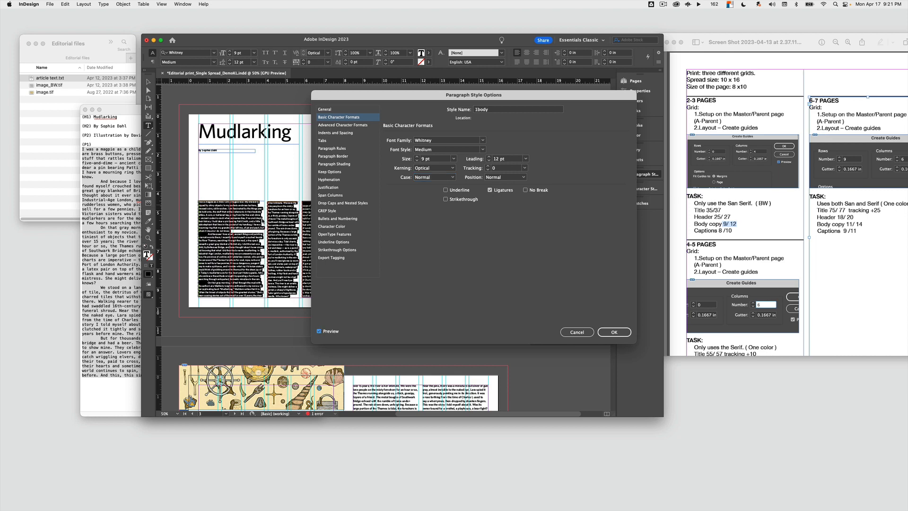
left_click(321, 140)
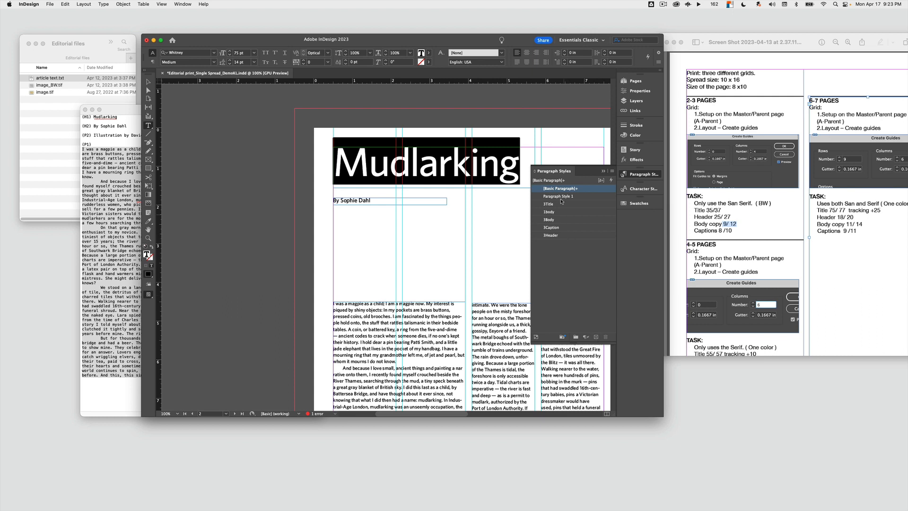
- Rename the headline's style to 1 Title and shrink it to Whitney Medium 75 pt
double_click(559, 196)
type("1")
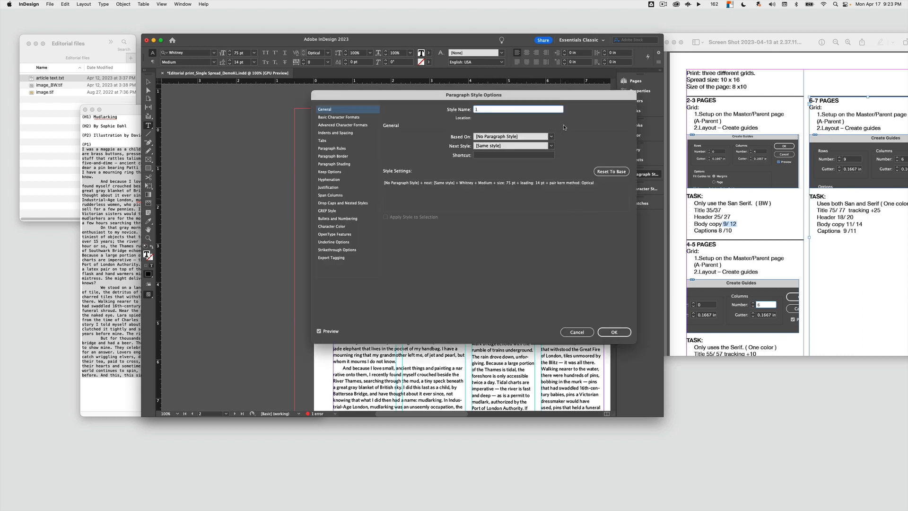
left_click(339, 116)
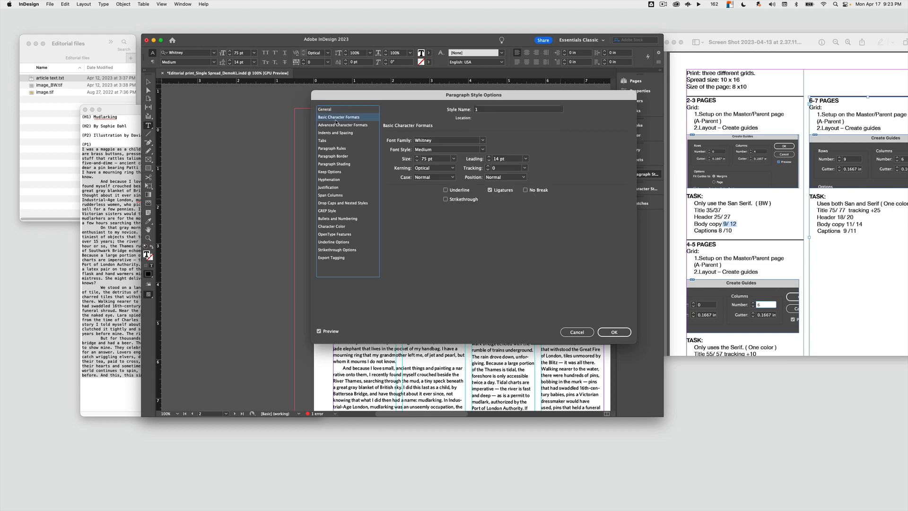
left_click_drag(473, 95, 449, 118)
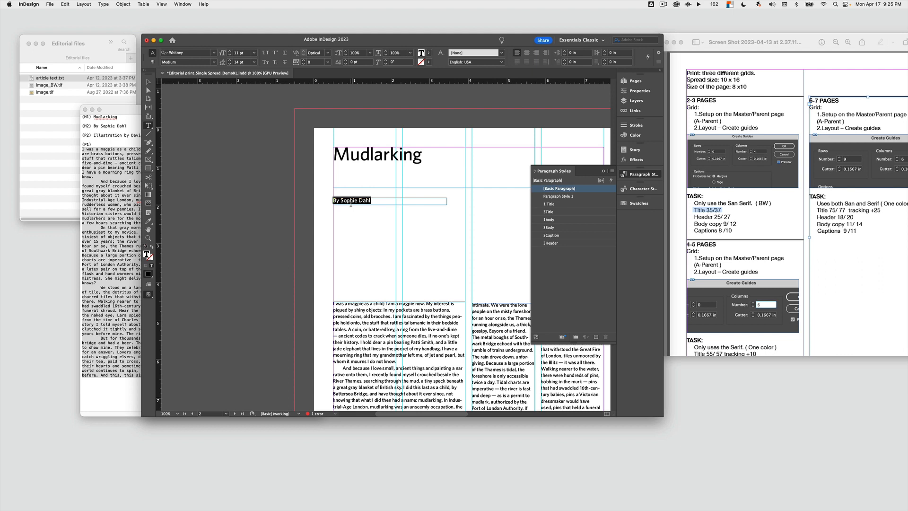
- Create a 1 Header style for the byline at Whitney Medium 25 pt on 27 pt
left_click(548, 219)
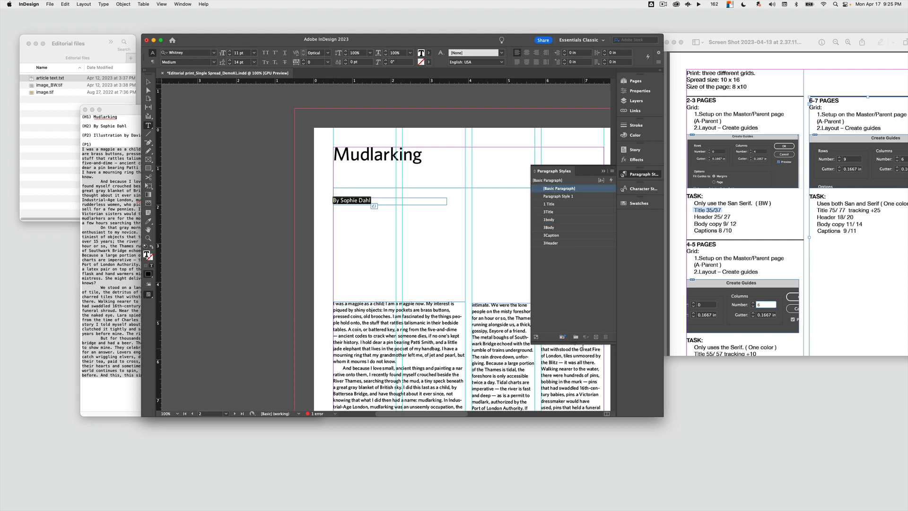
double_click(559, 196)
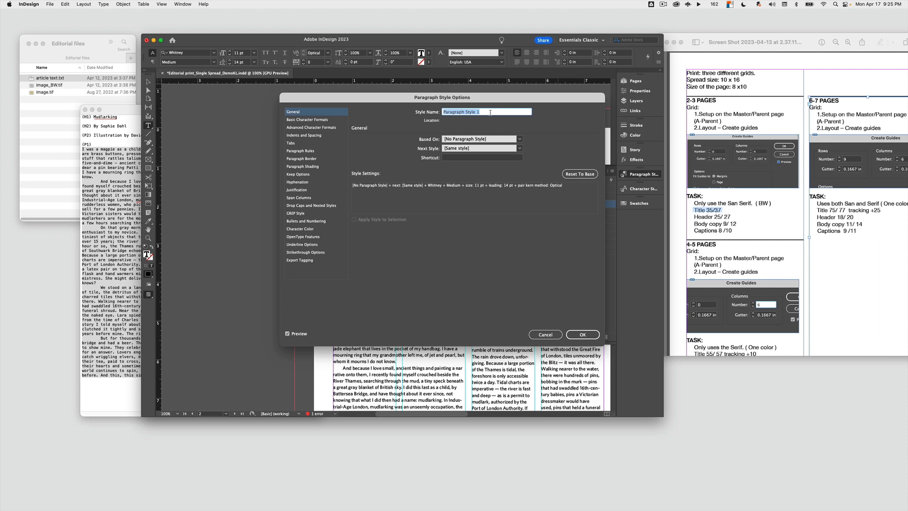
type("1")
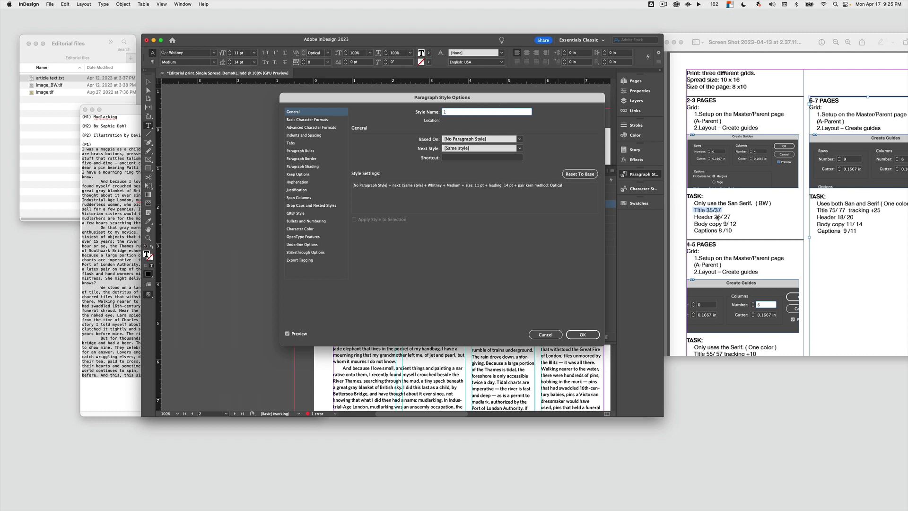
type("Header")
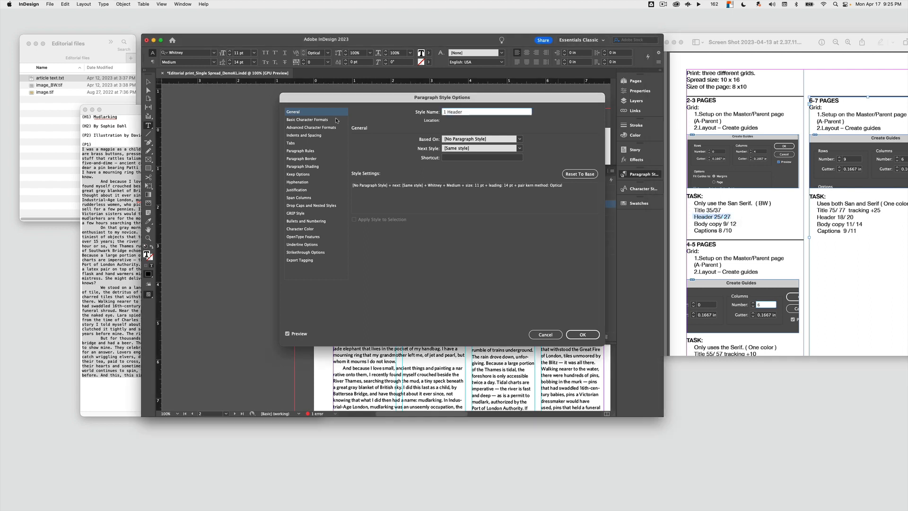
left_click(307, 120)
type("25")
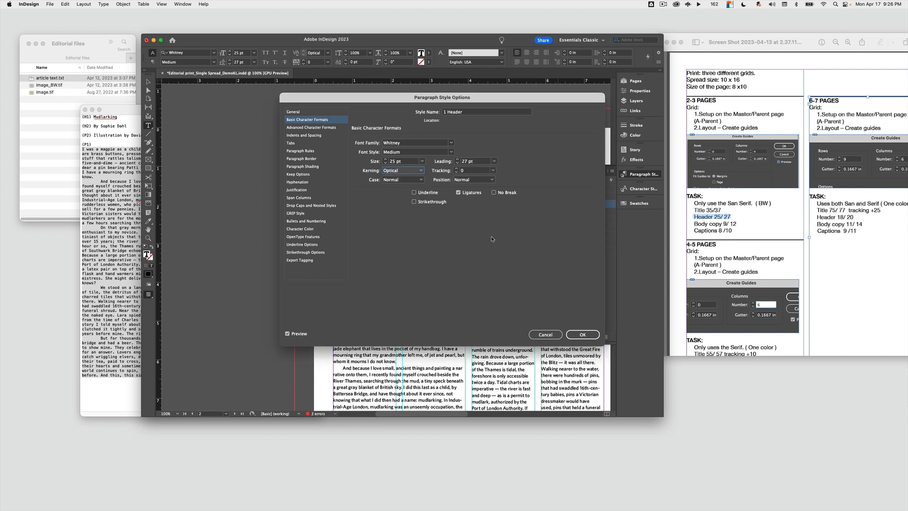
left_click(582, 334)
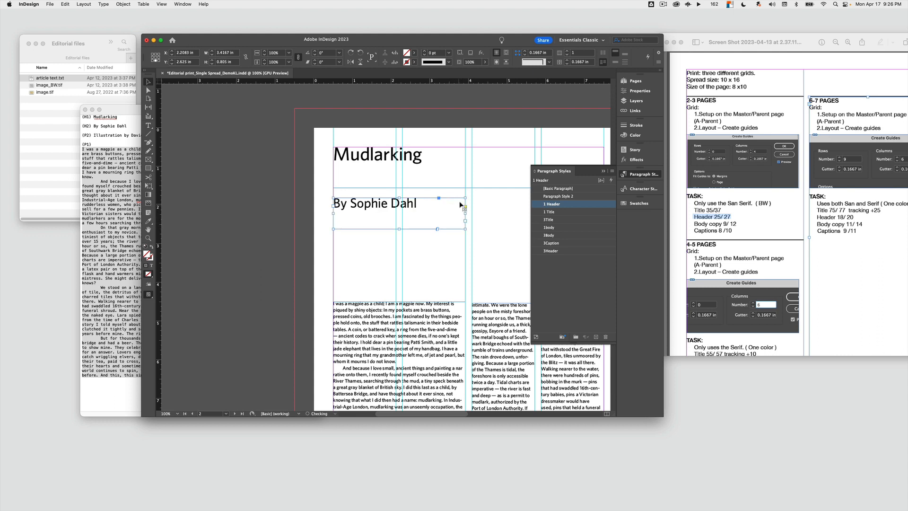
- Create and name the 1 Caption style, Whitney Medium 8 pt on 10 pt leading
left_click(377, 154)
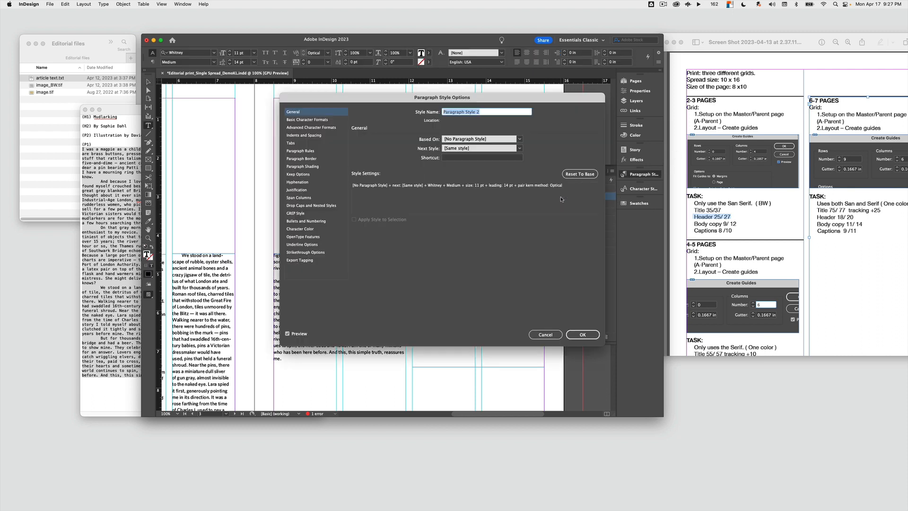
mouse_move(364, 120)
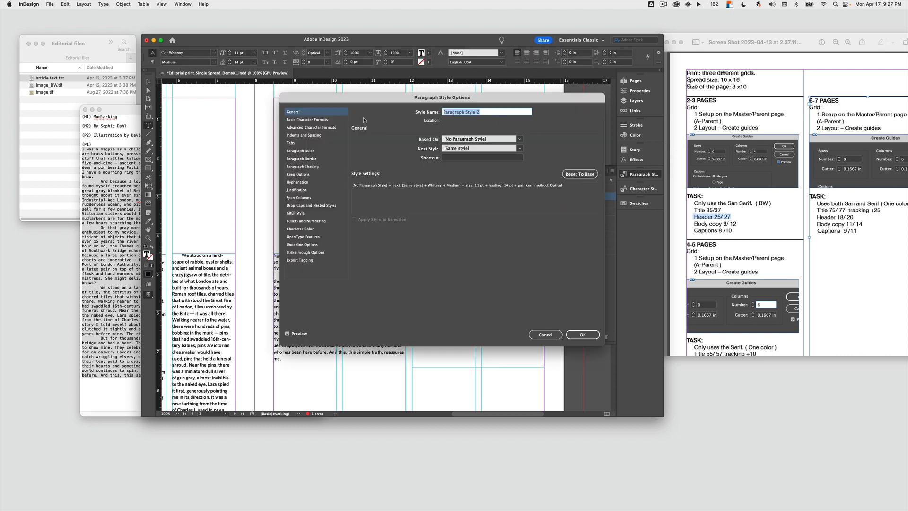
left_click(306, 119)
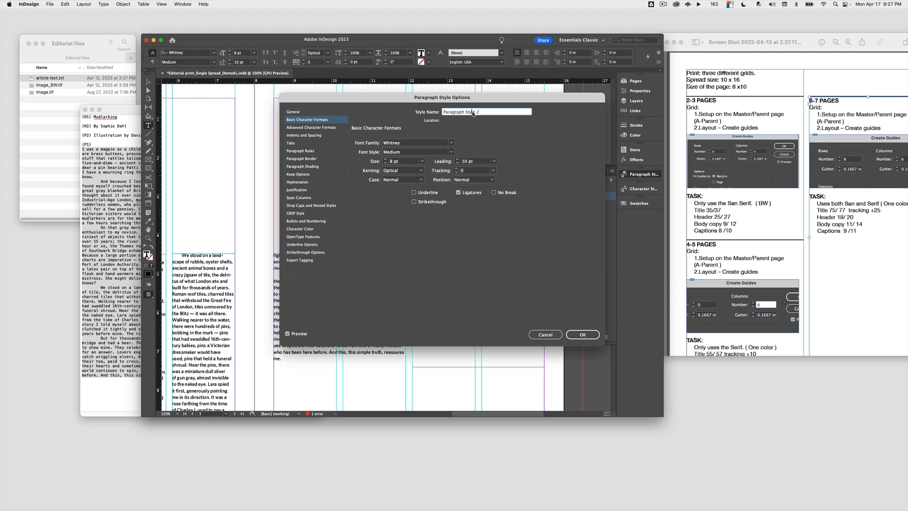
triple_click(475, 112)
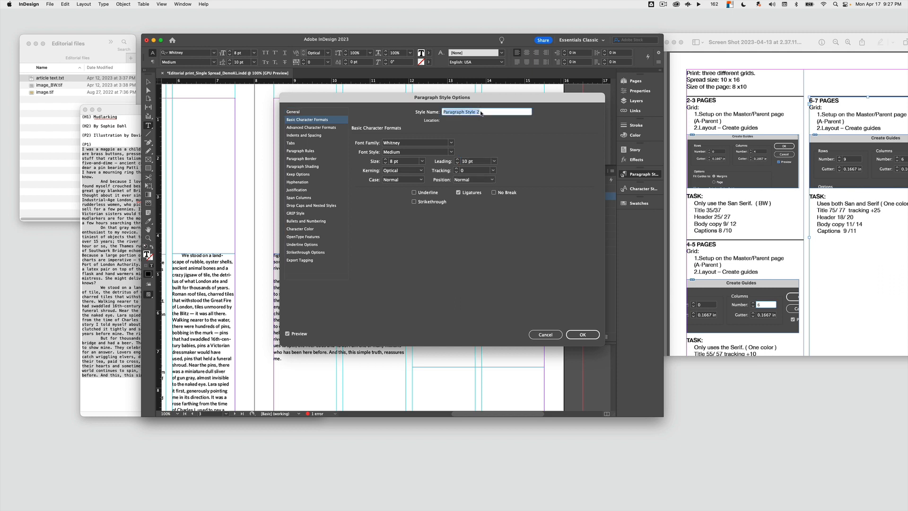
type("1 Caption")
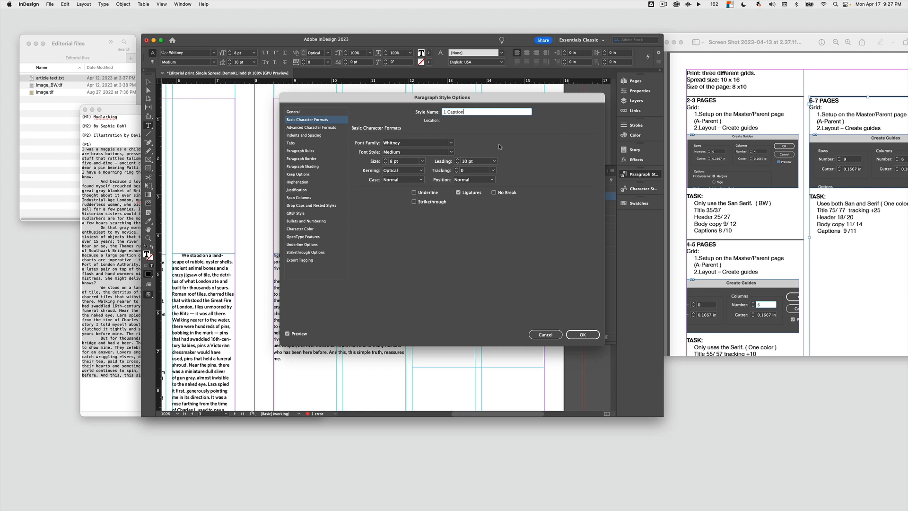
left_click(582, 334)
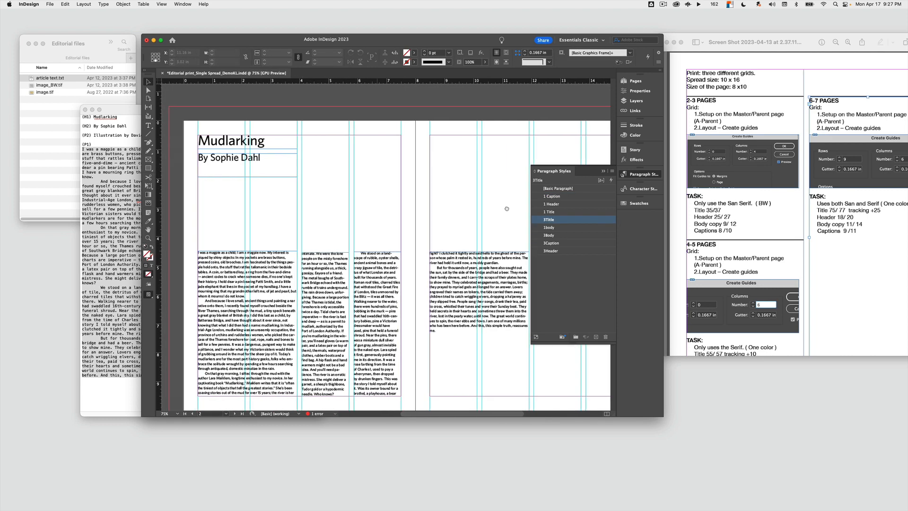
- Place image_BW.tif on the spread across the gutter above the body columns
scroll("down", 3)
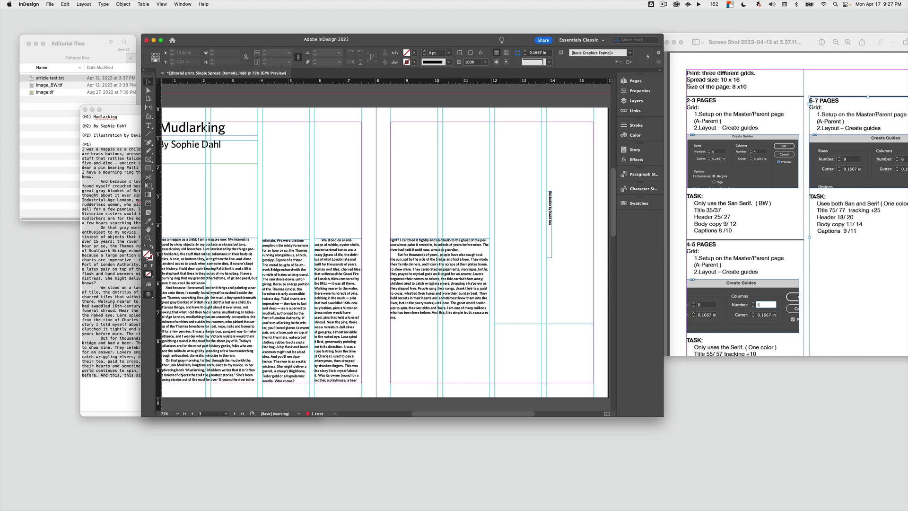
left_click(49, 78)
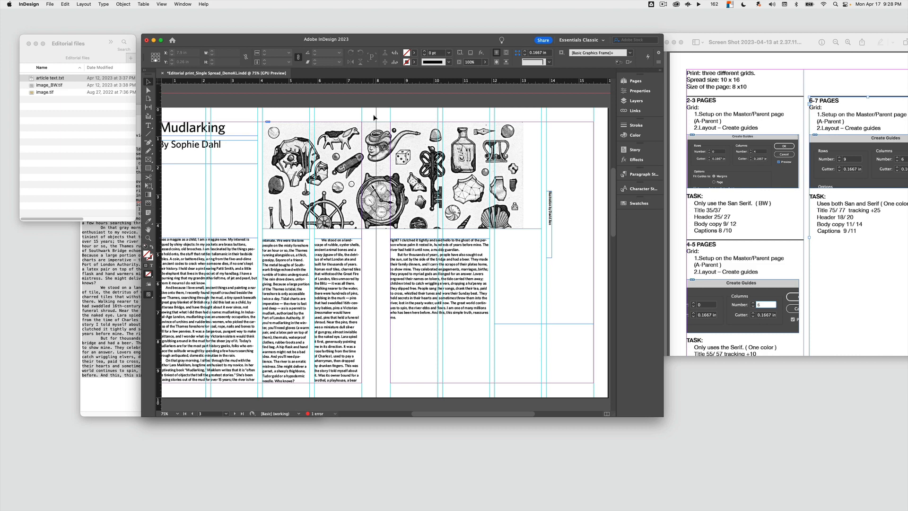
left_click(390, 183)
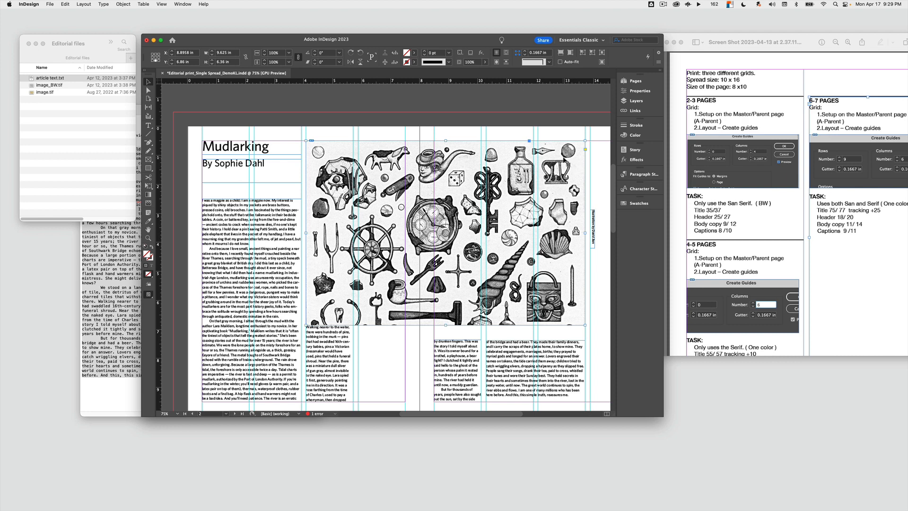
- Wrap body text around the illustration's bounding box with 0.0625 in and 0.125 in offsets
left_click(182, 4)
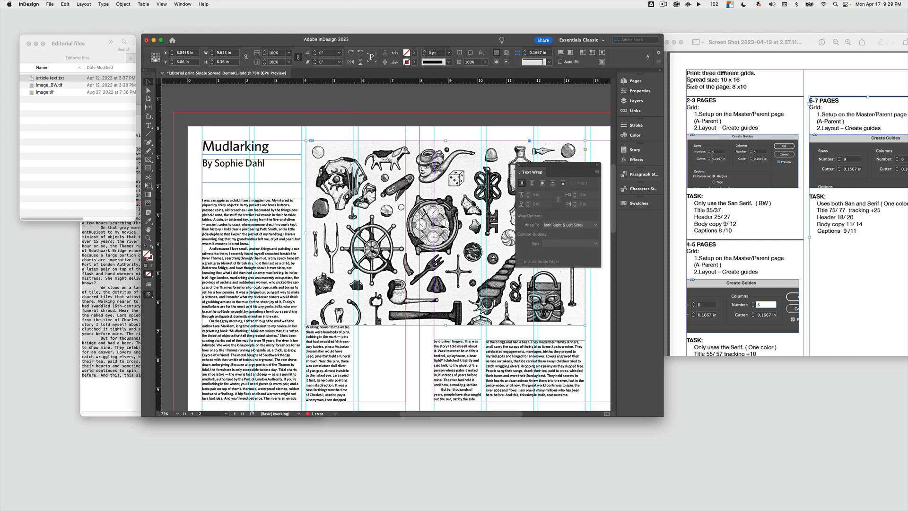
mouse_move(401, 338)
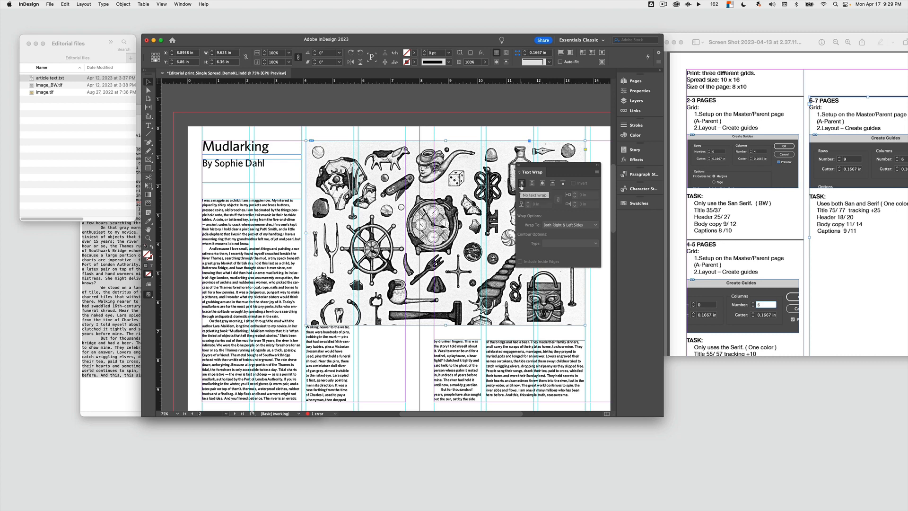
mouse_move(532, 183)
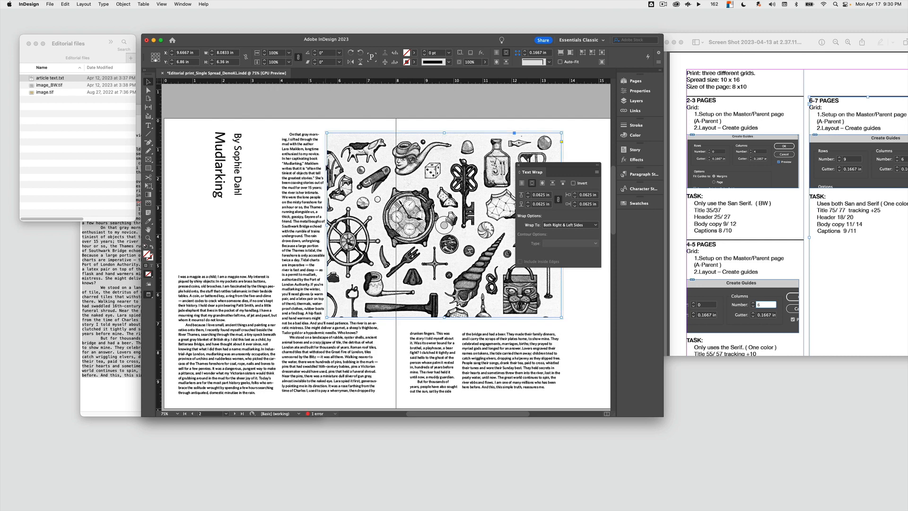
left_click(576, 195)
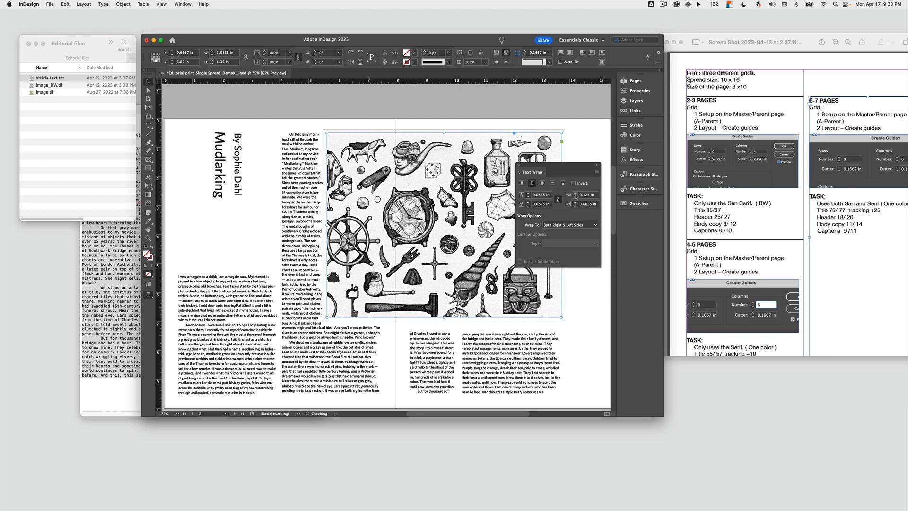